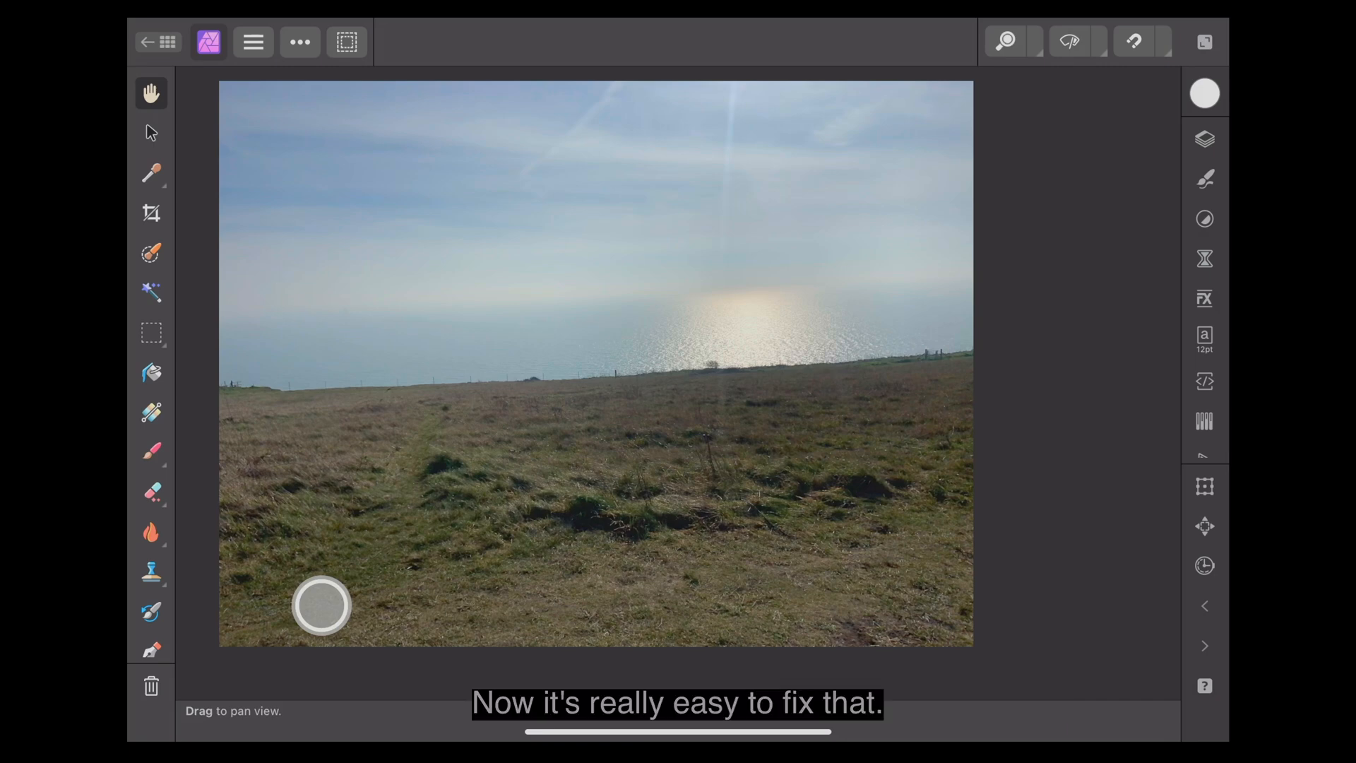
Select the tilted clifftop photo layer with the Move Tool
{"action": "left_click", "coordinate": [151, 131]}
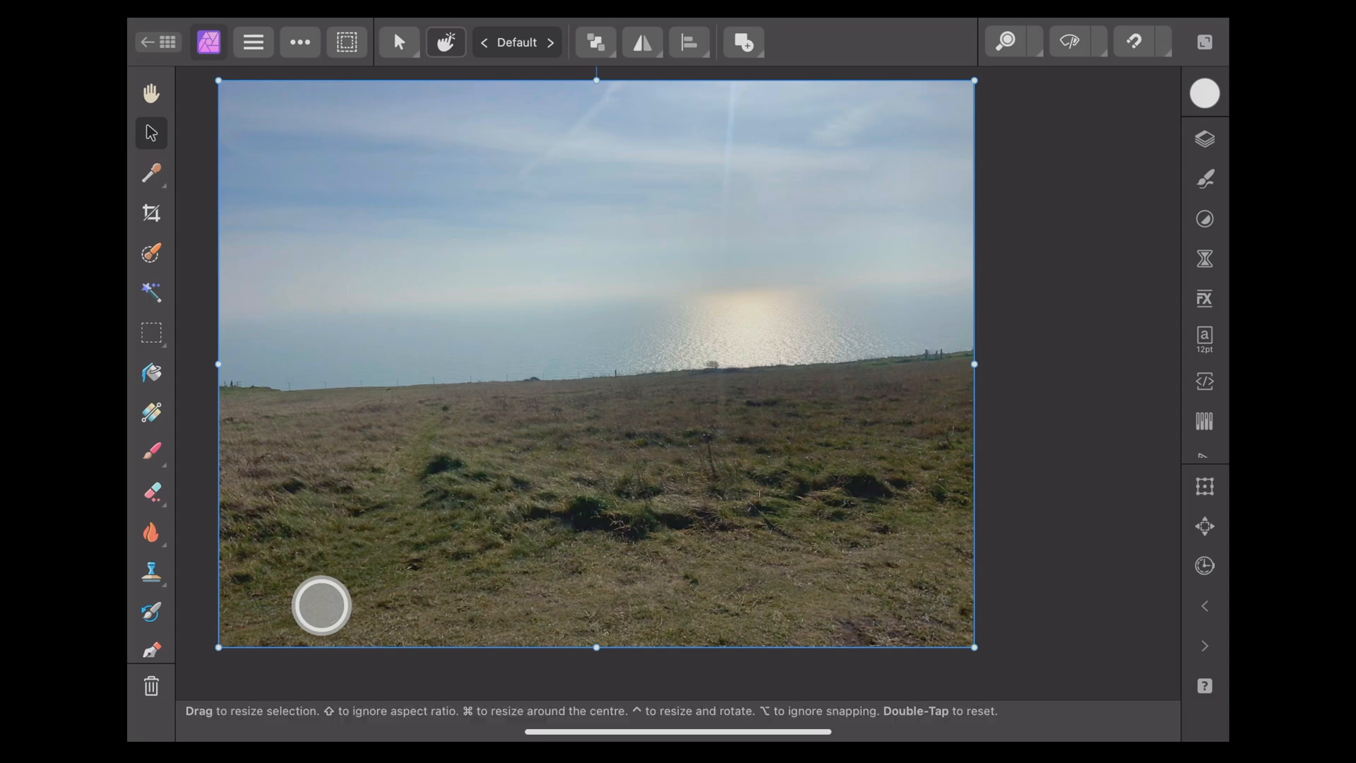
Enter crop mode on the full 4032 × 3024 px clifftop photo
{"action": "left_click", "coordinate": [151, 213]}
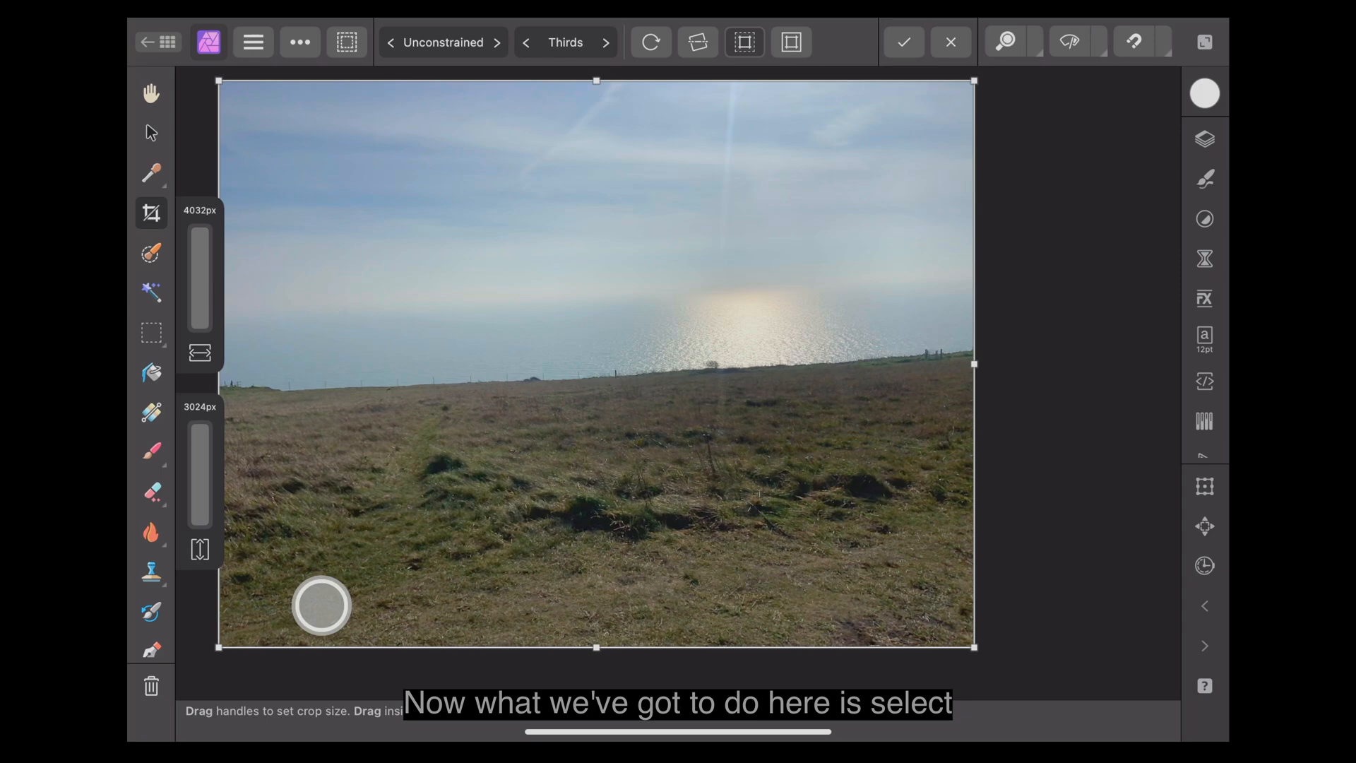
Trace a straighten line along the sea horizon, trimming the crop to 3875 × 2811 px
{"action": "left_click_drag", "start_coordinate": [307, 389], "coordinate": [389, 389]}
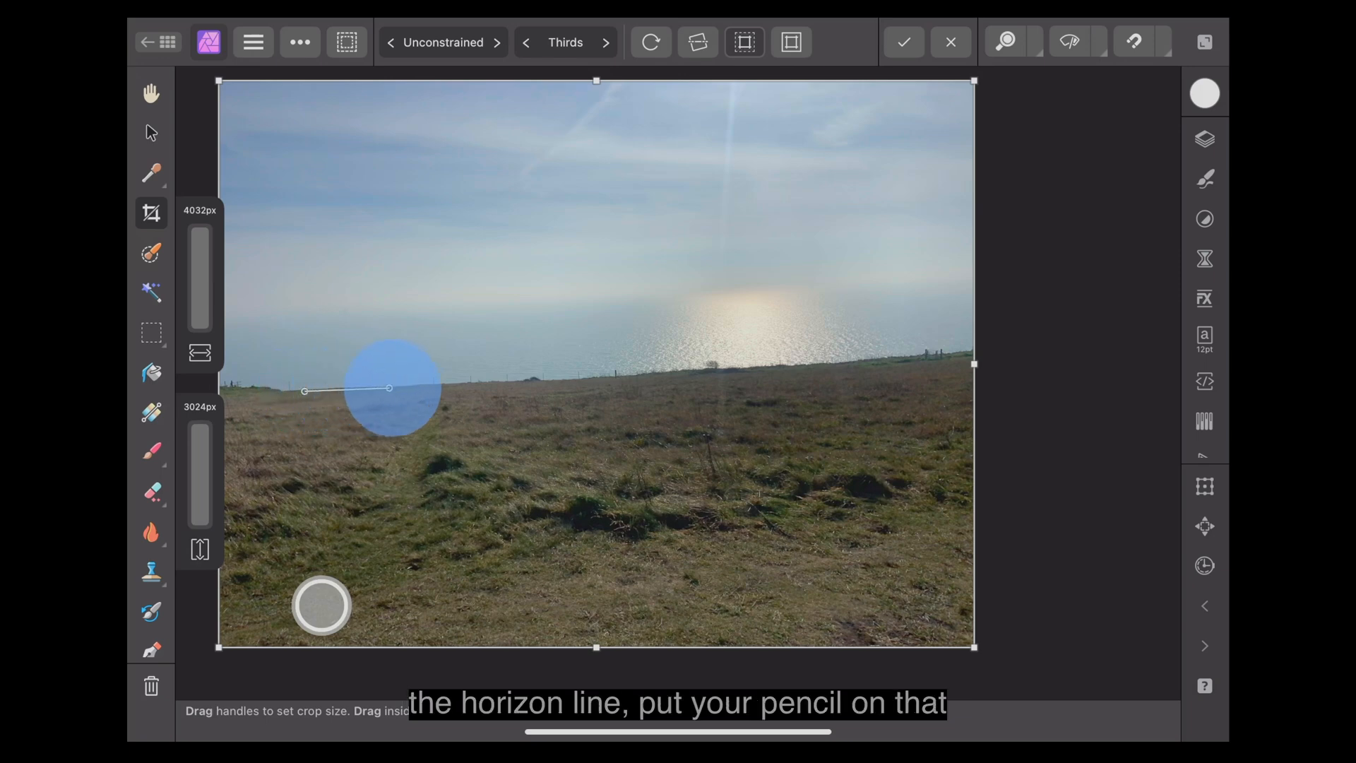
{"action": "left_click_drag", "start_coordinate": [388, 388], "coordinate": [686, 373]}
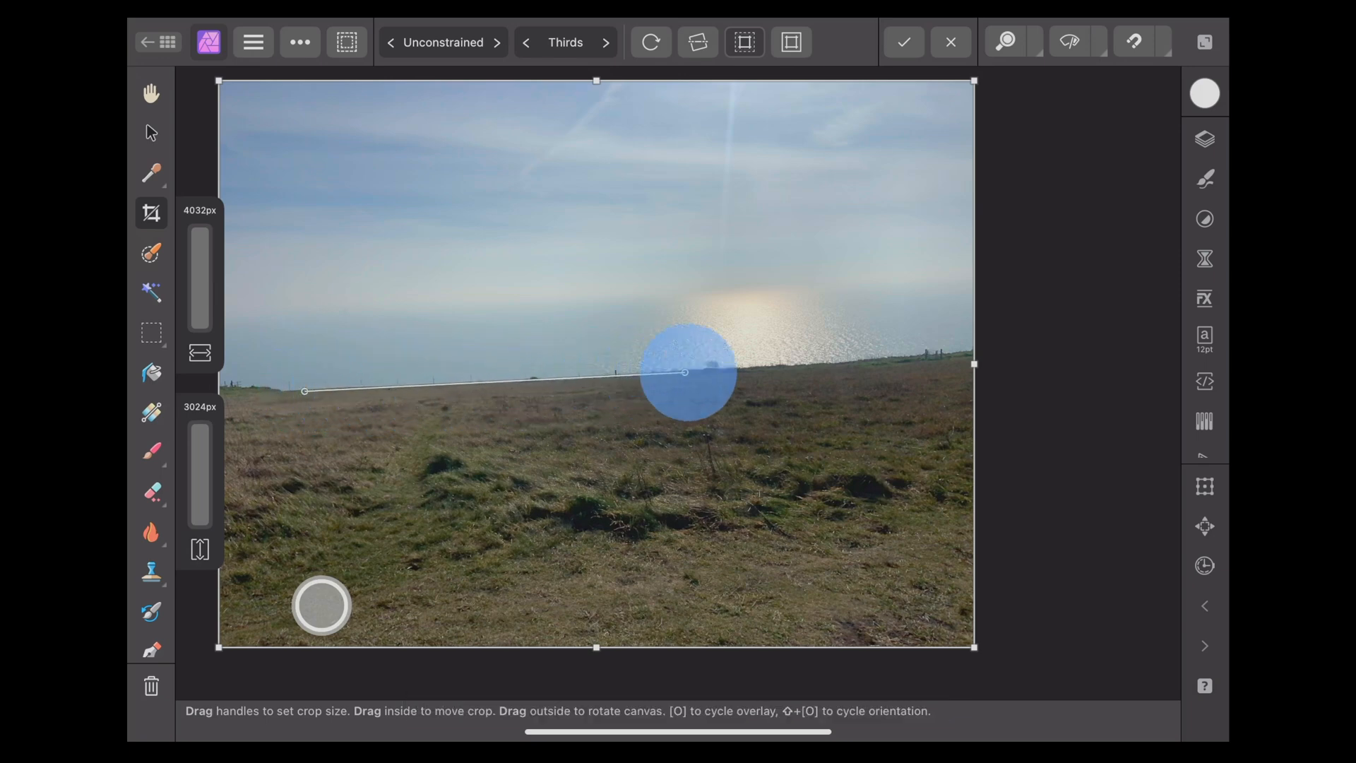
{"action": "left_click_drag", "start_coordinate": [687, 372], "coordinate": [906, 354]}
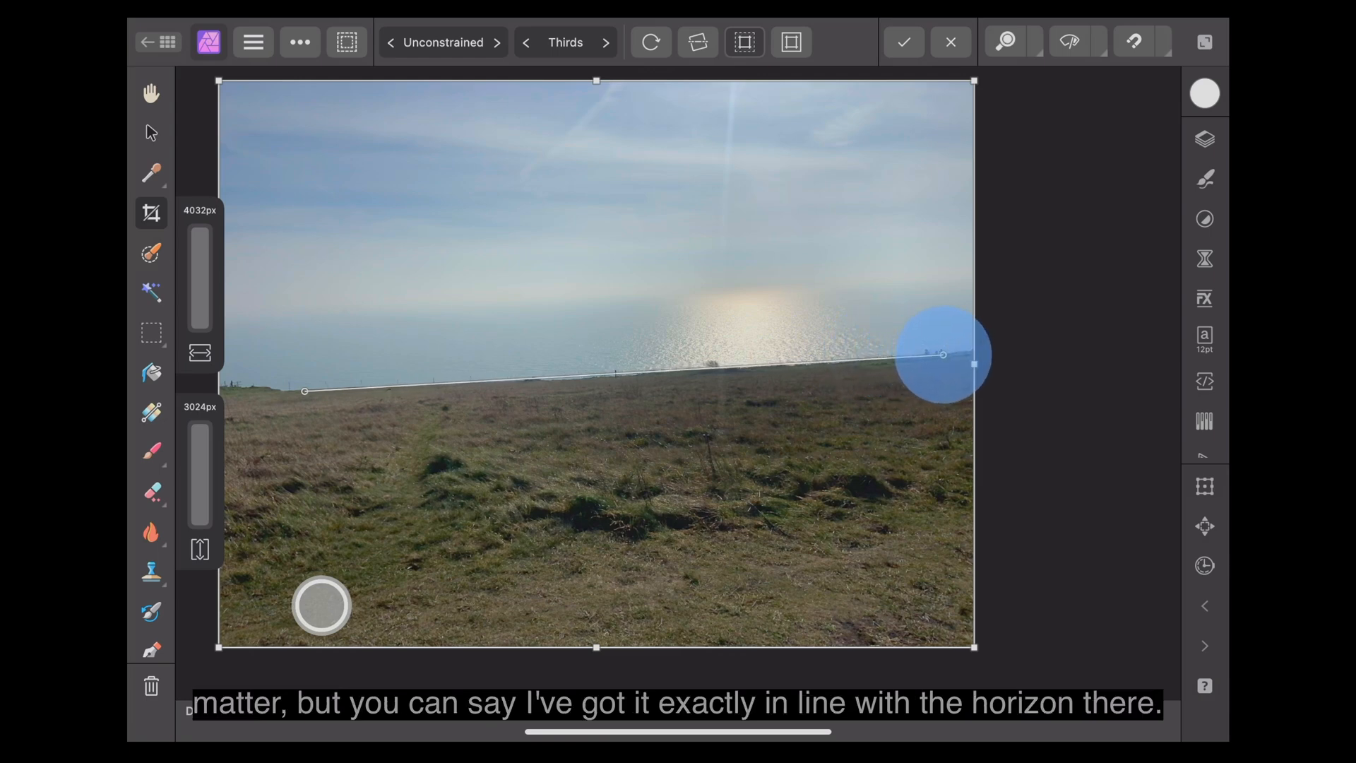
{"action": "left_click_drag", "start_coordinate": [943, 355], "coordinate": [942, 353]}
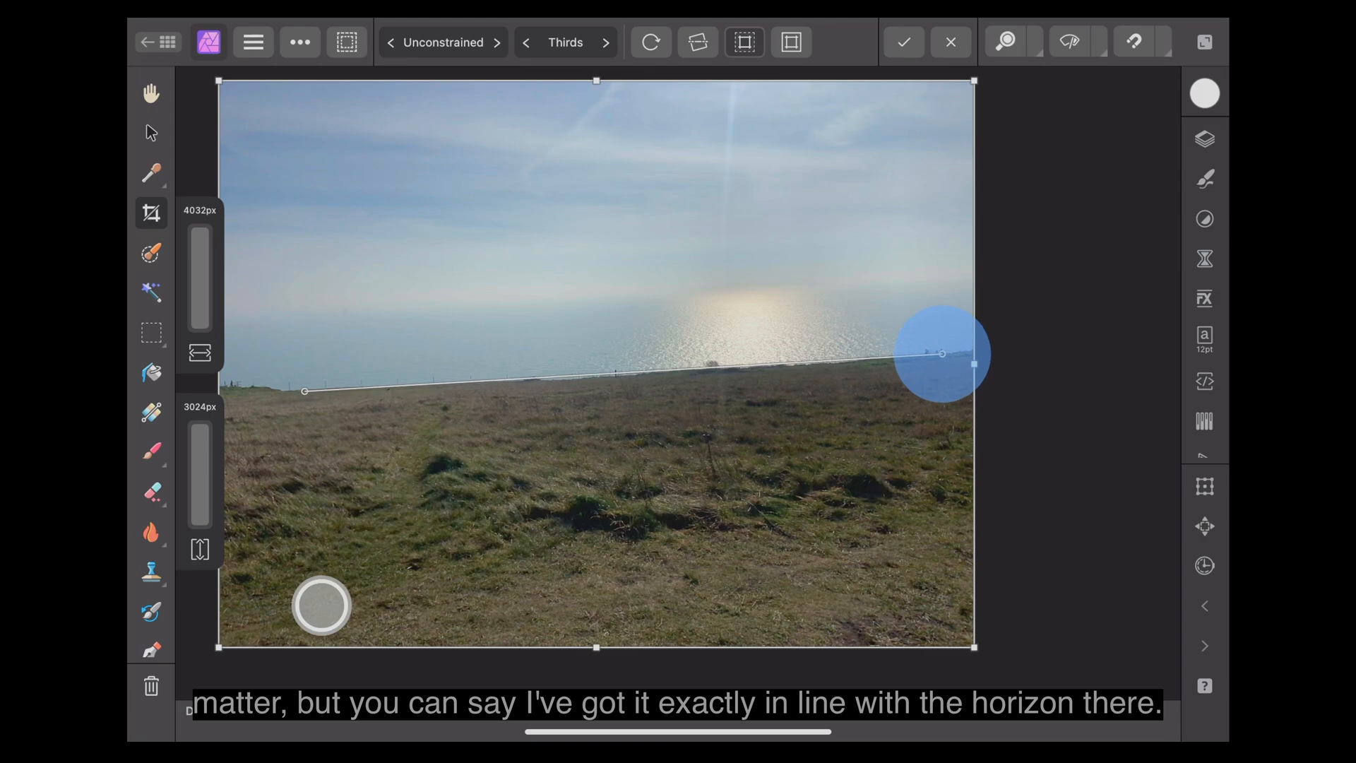
{"action": "left_click_drag", "start_coordinate": [940, 353], "coordinate": [940, 358]}
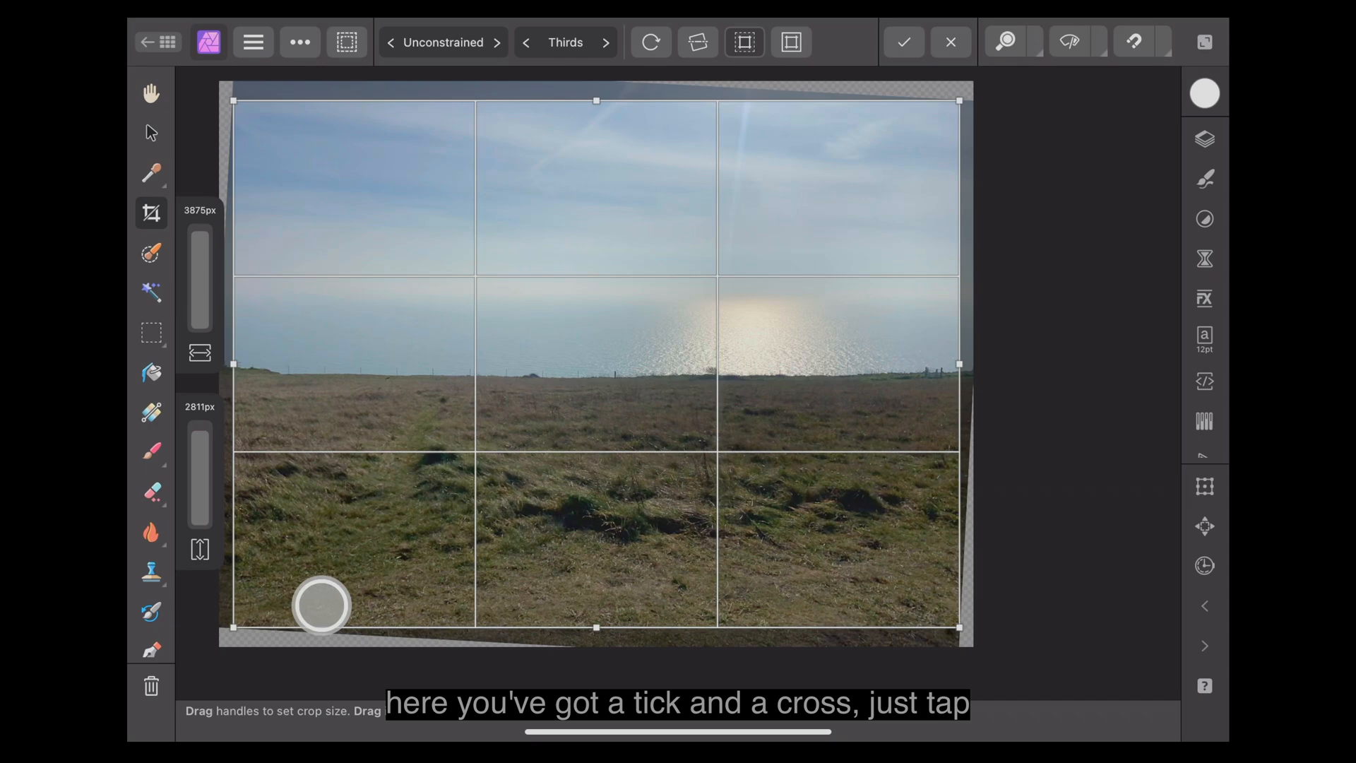
Commit the straightening crop so the clifftop horizon stays level
{"action": "left_click", "coordinate": [903, 41]}
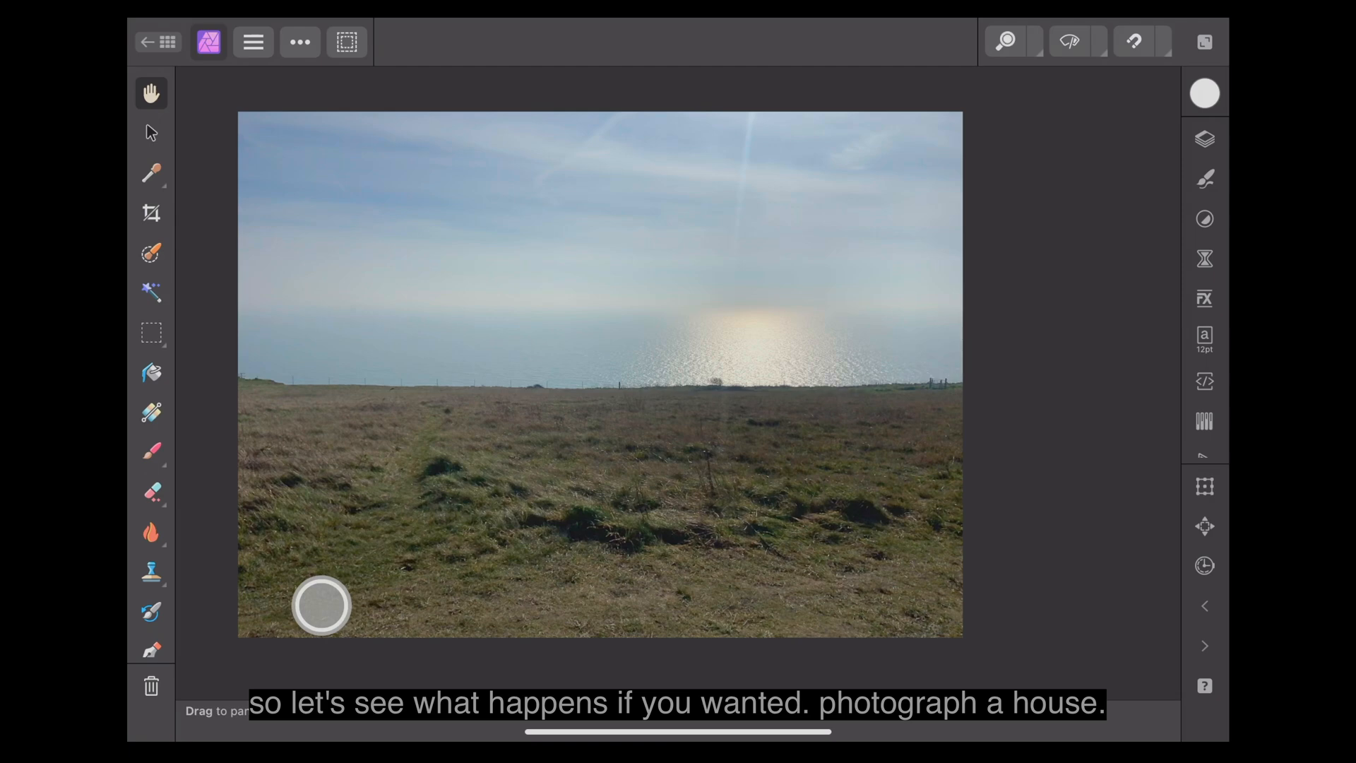
Return to the documents screen and open the red-brick house photo IMG_6773
{"action": "left_click", "coordinate": [146, 41]}
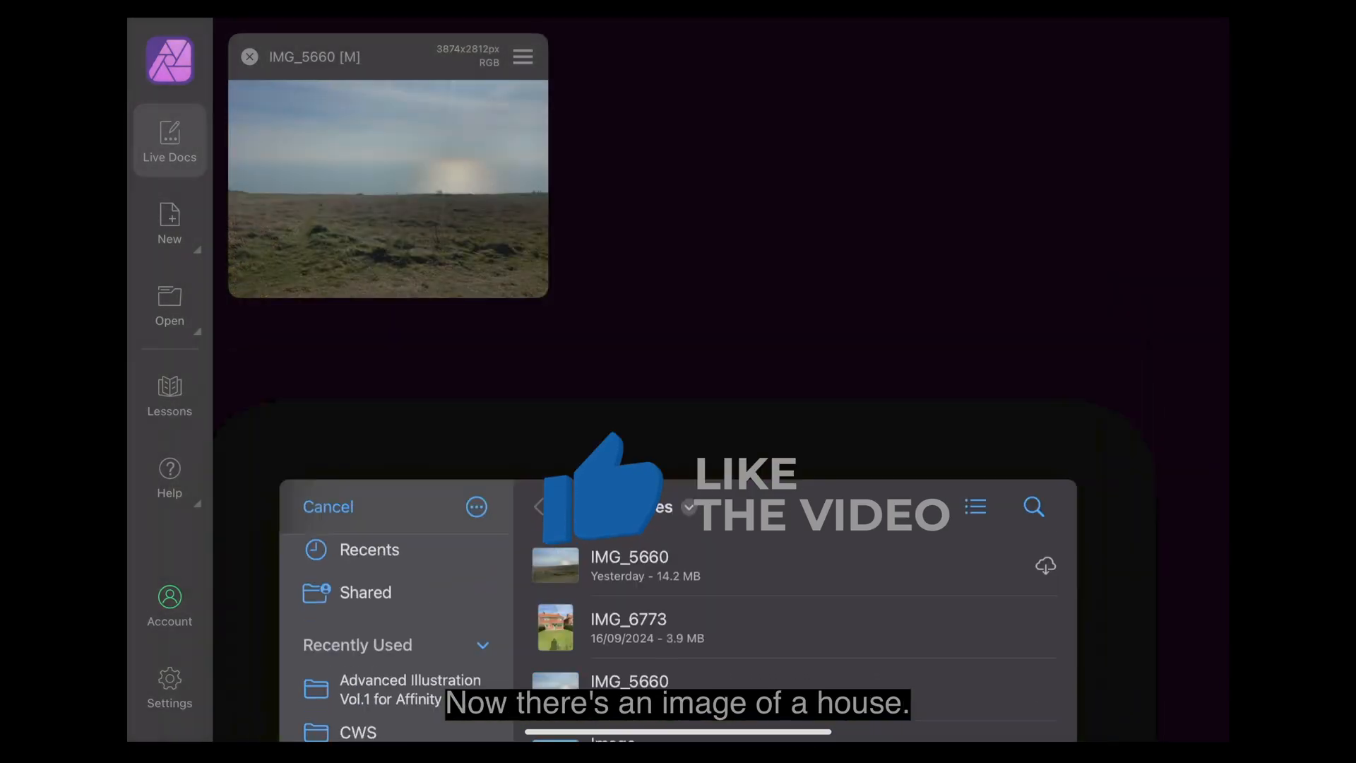
{"action": "left_click", "coordinate": [627, 627]}
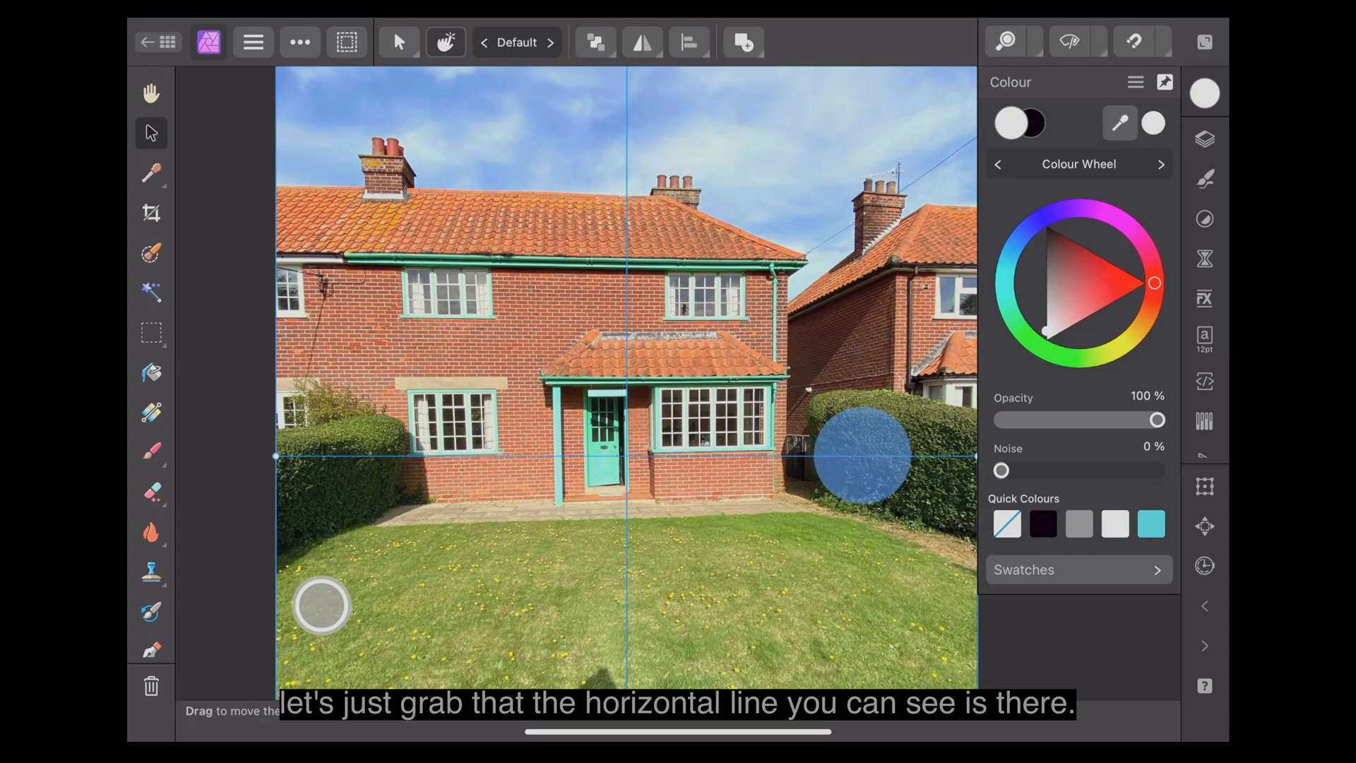
Slide the horizontal guide until it rests along the house's base at the lawn edge
{"action": "left_click_drag", "start_coordinate": [860, 457], "coordinate": [860, 389]}
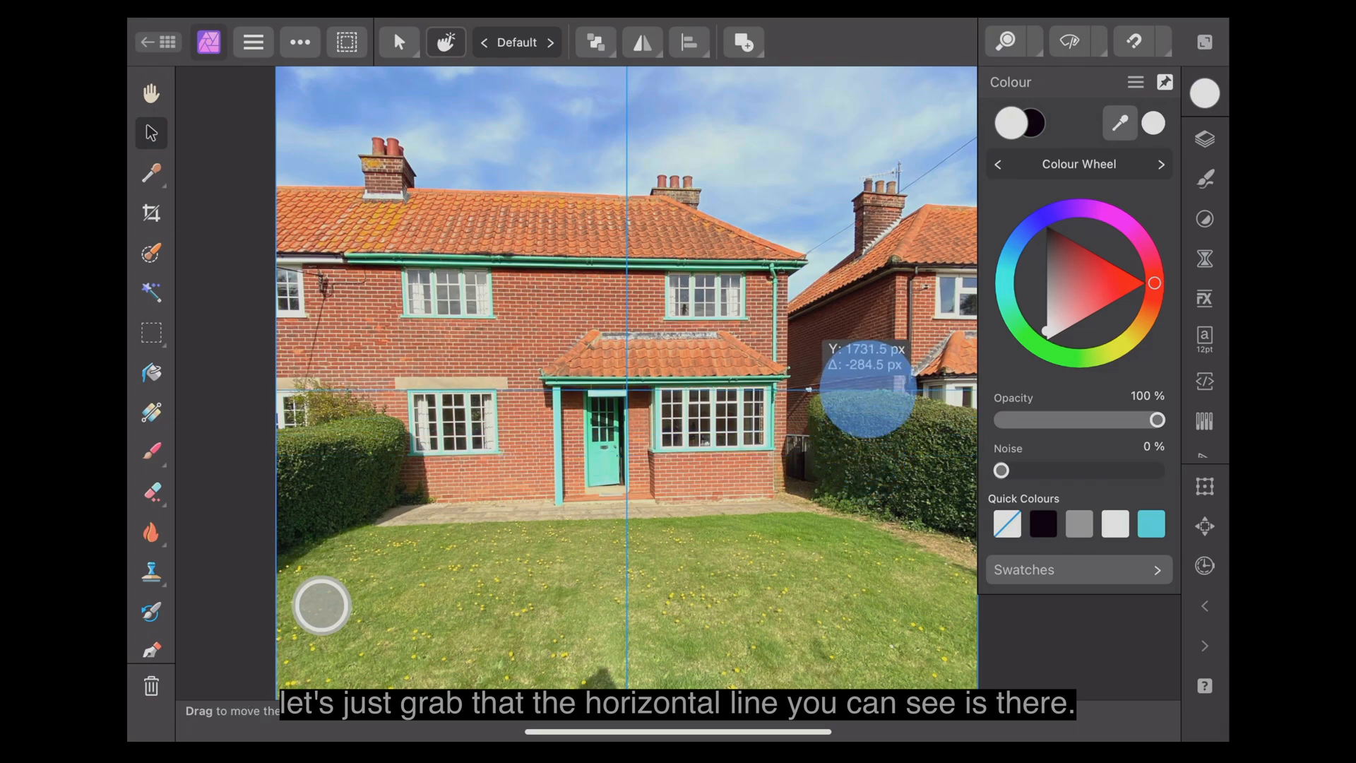
{"action": "left_click_drag", "start_coordinate": [855, 389], "coordinate": [864, 303]}
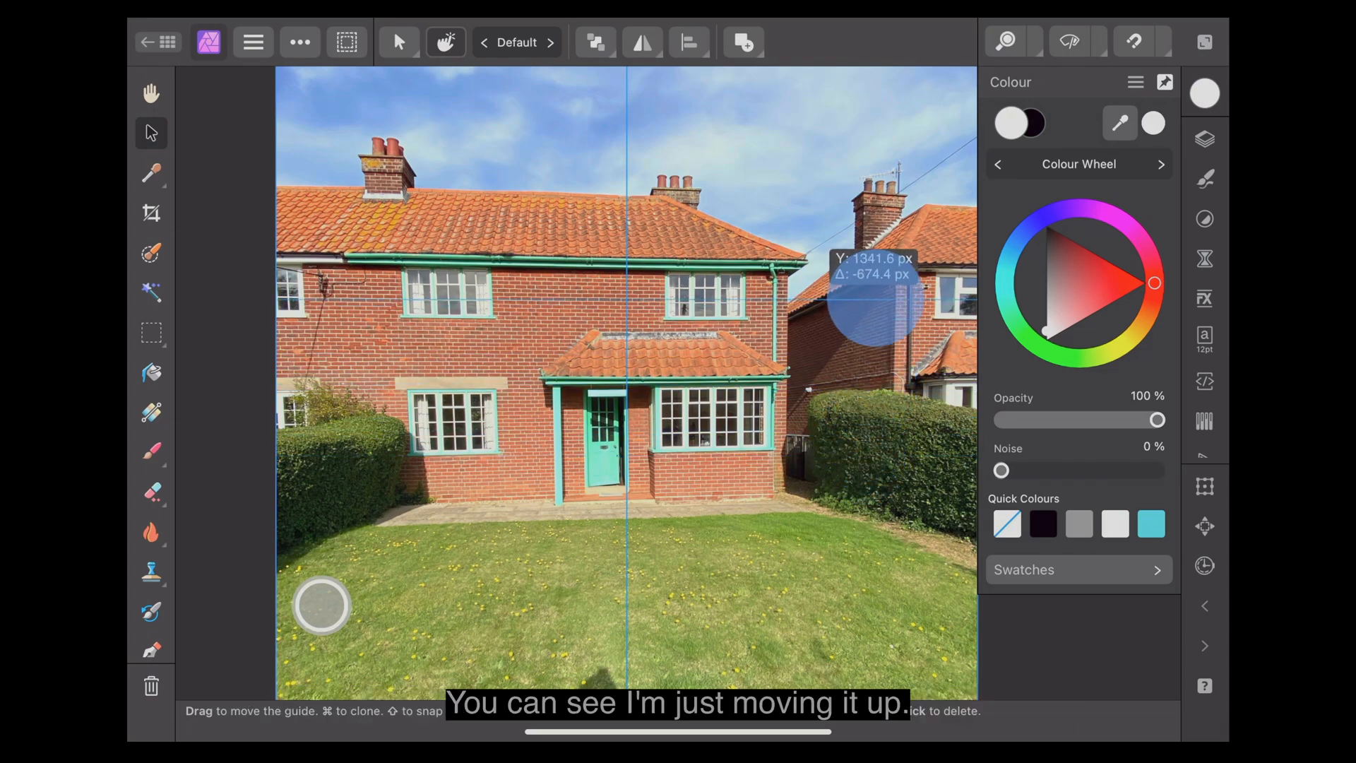
{"action": "left_click_drag", "start_coordinate": [865, 285], "coordinate": [865, 259]}
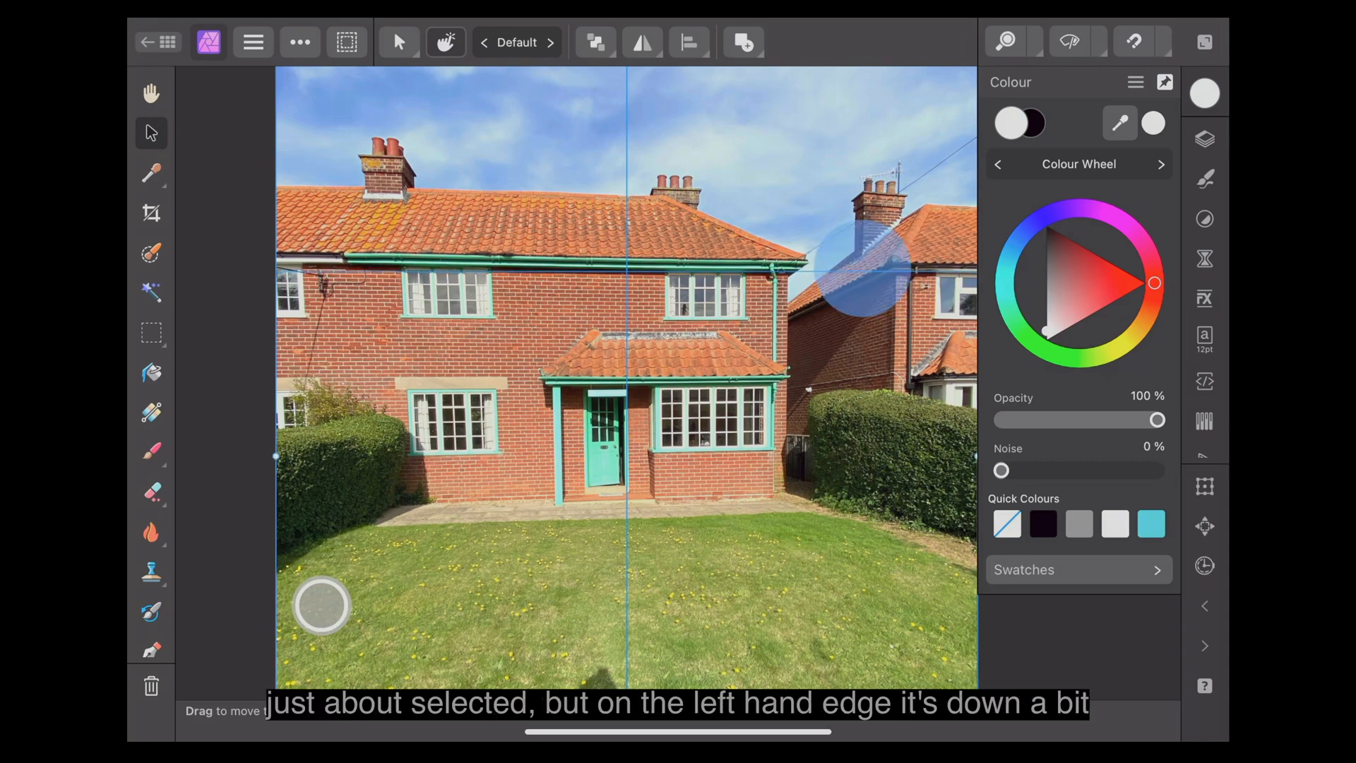
{"action": "left_click_drag", "start_coordinate": [852, 269], "coordinate": [874, 510]}
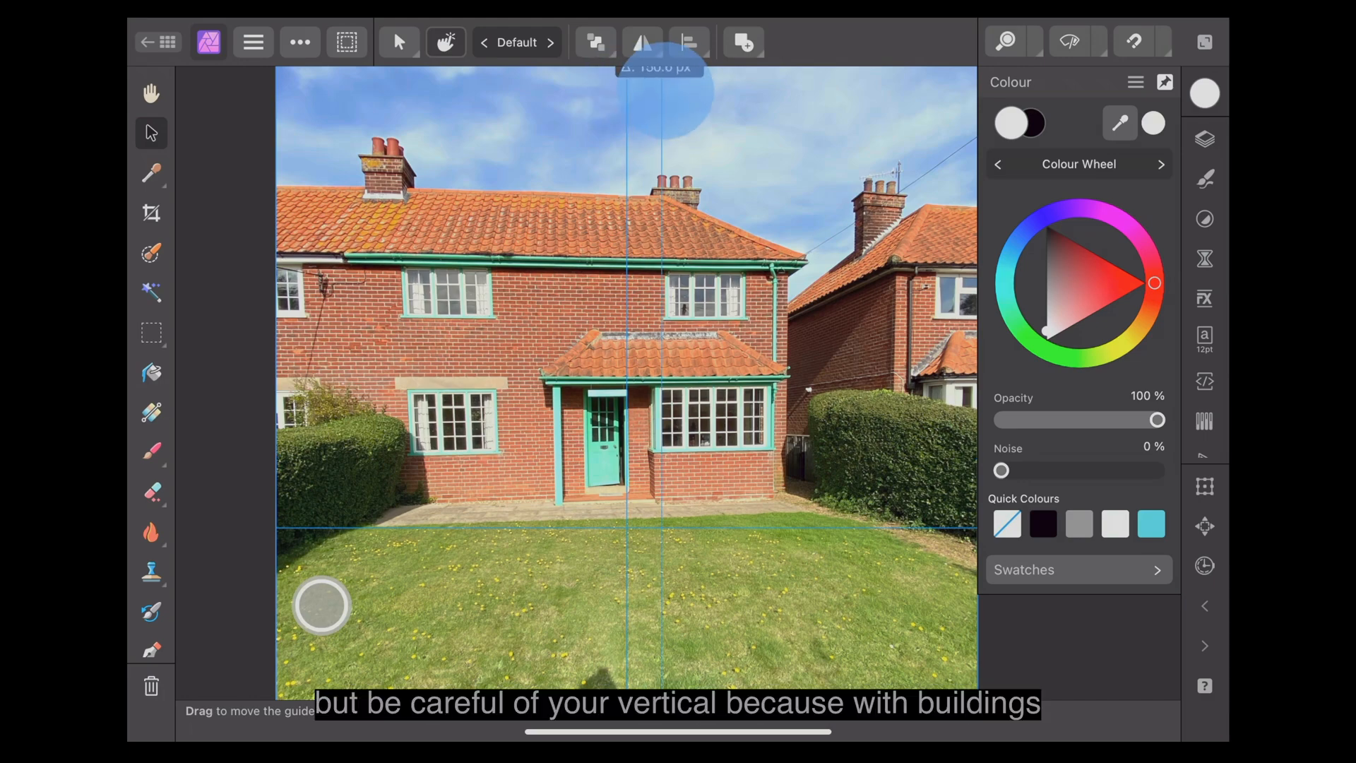
Place vertical guides against the chimney and the house's right-hand wall
{"action": "left_click_drag", "start_coordinate": [659, 104], "coordinate": [783, 104]}
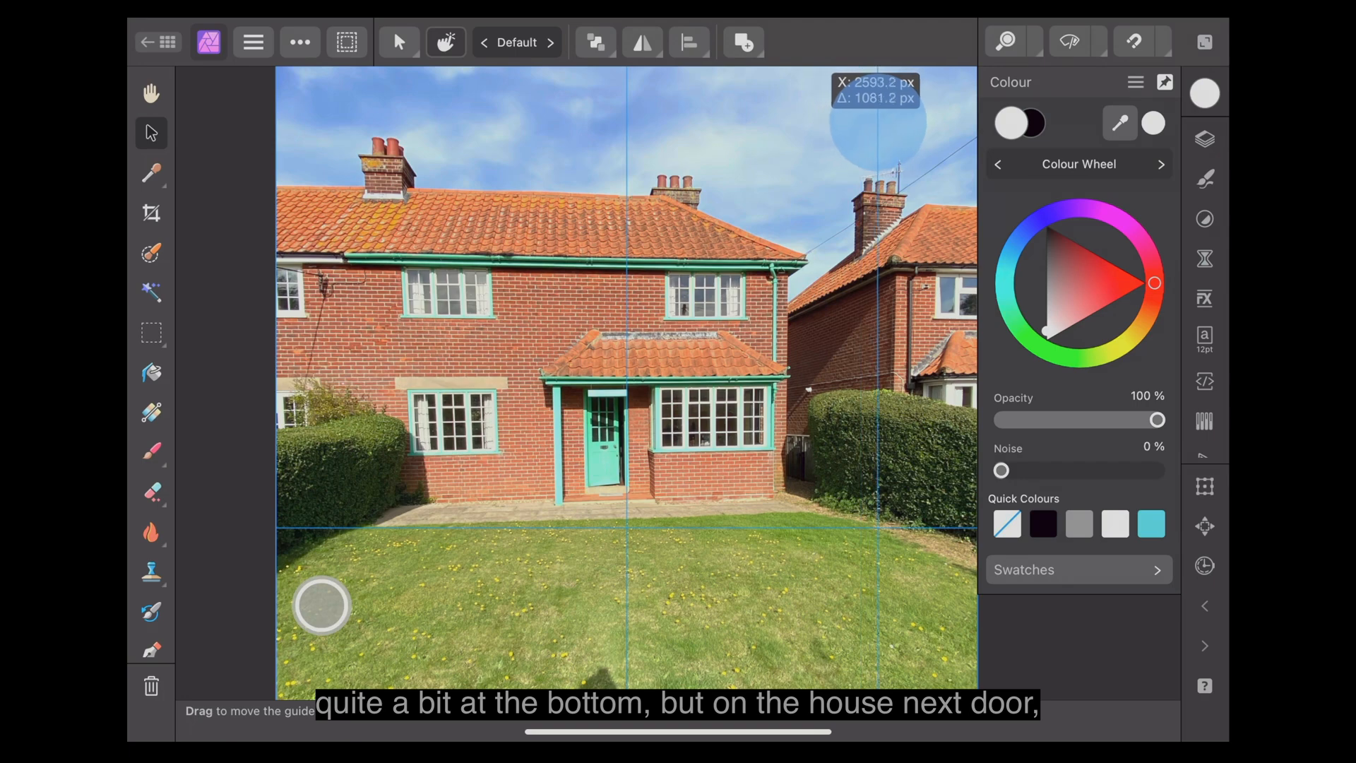
{"action": "left_click_drag", "start_coordinate": [874, 138], "coordinate": [908, 138]}
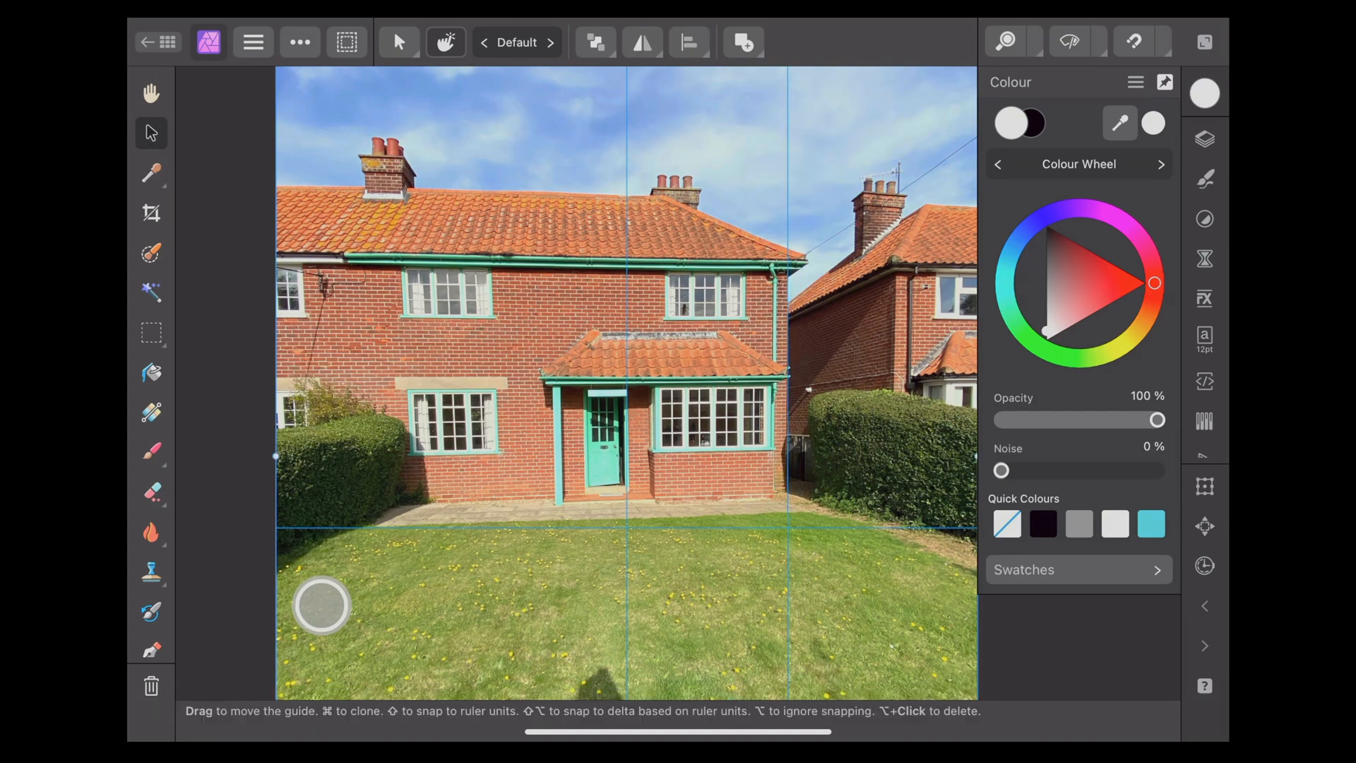
Straighten the house photo along the lawn edge and apply the roughly 2898 × 3938 px crop
{"action": "left_click", "coordinate": [151, 214]}
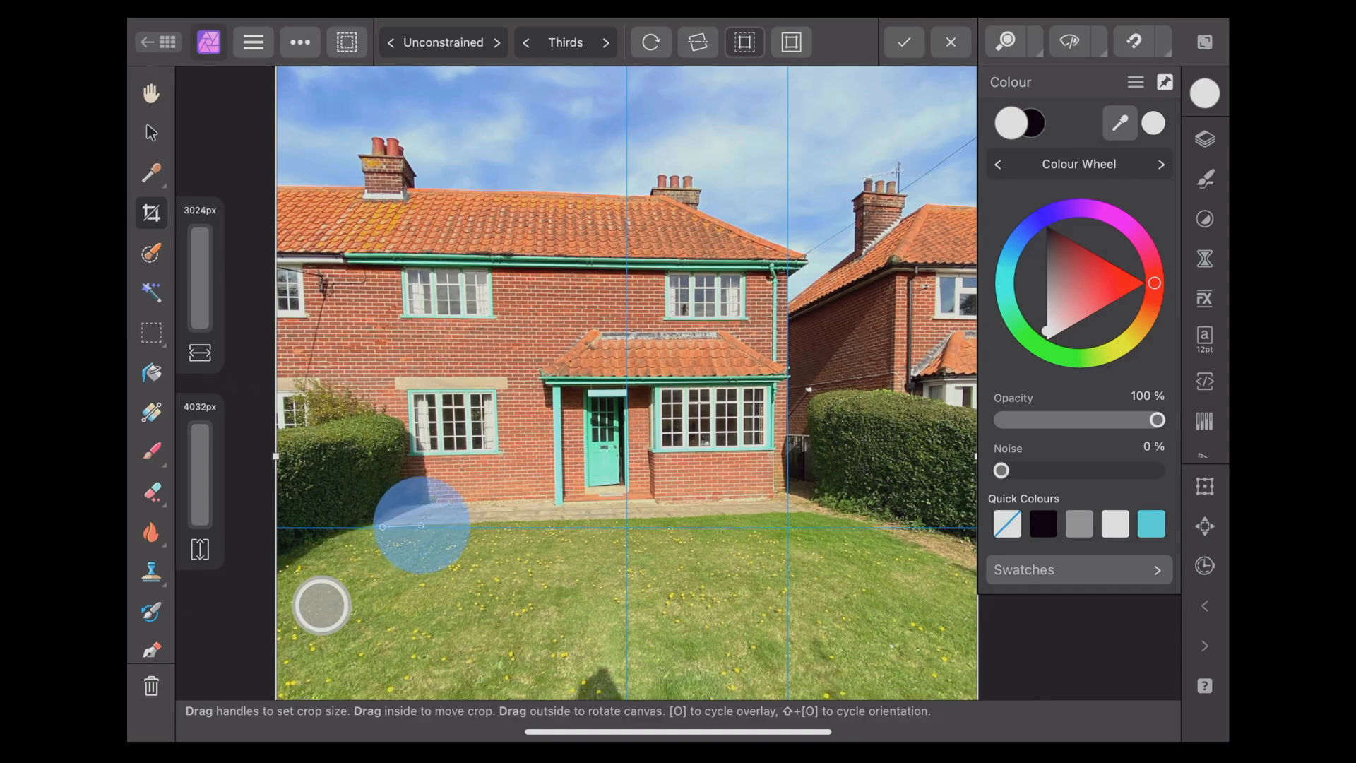
{"action": "left_click_drag", "start_coordinate": [421, 525], "coordinate": [752, 515]}
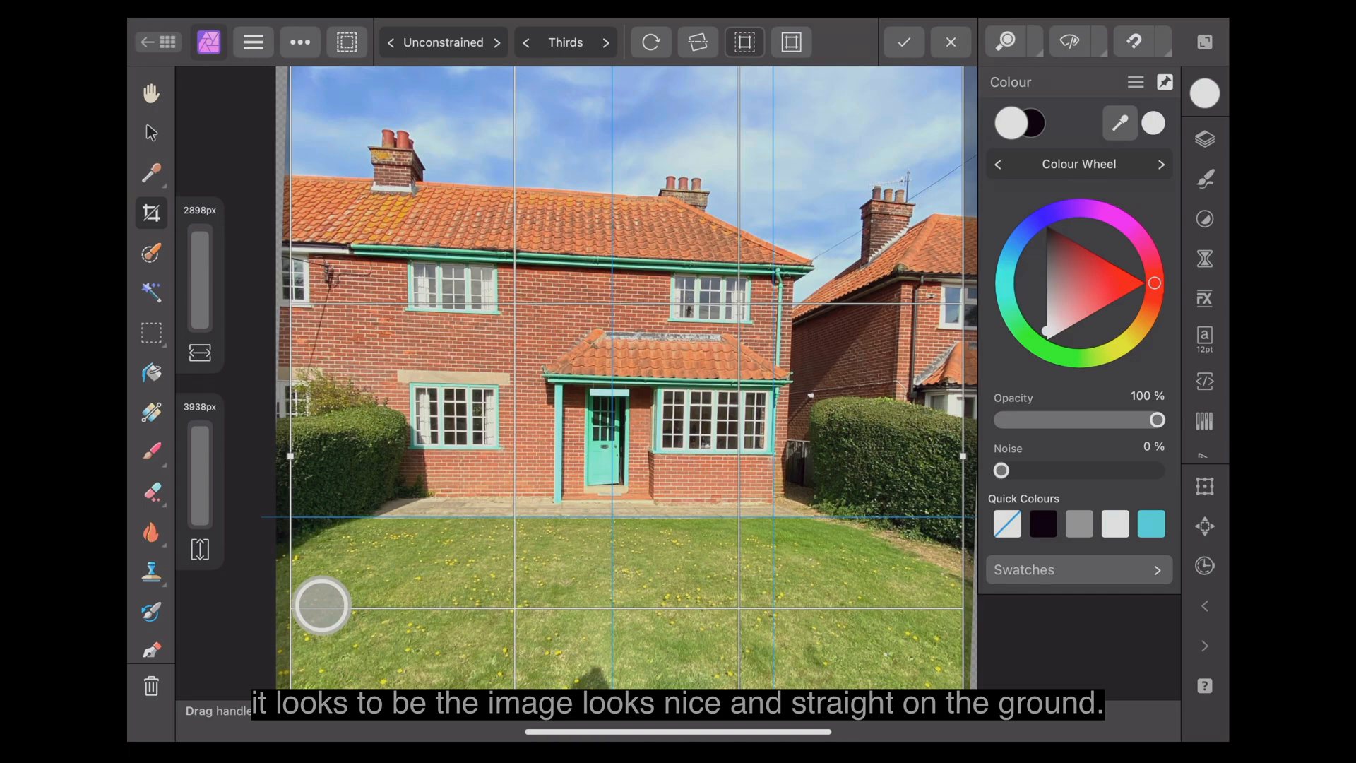
{"action": "left_click", "coordinate": [902, 42]}
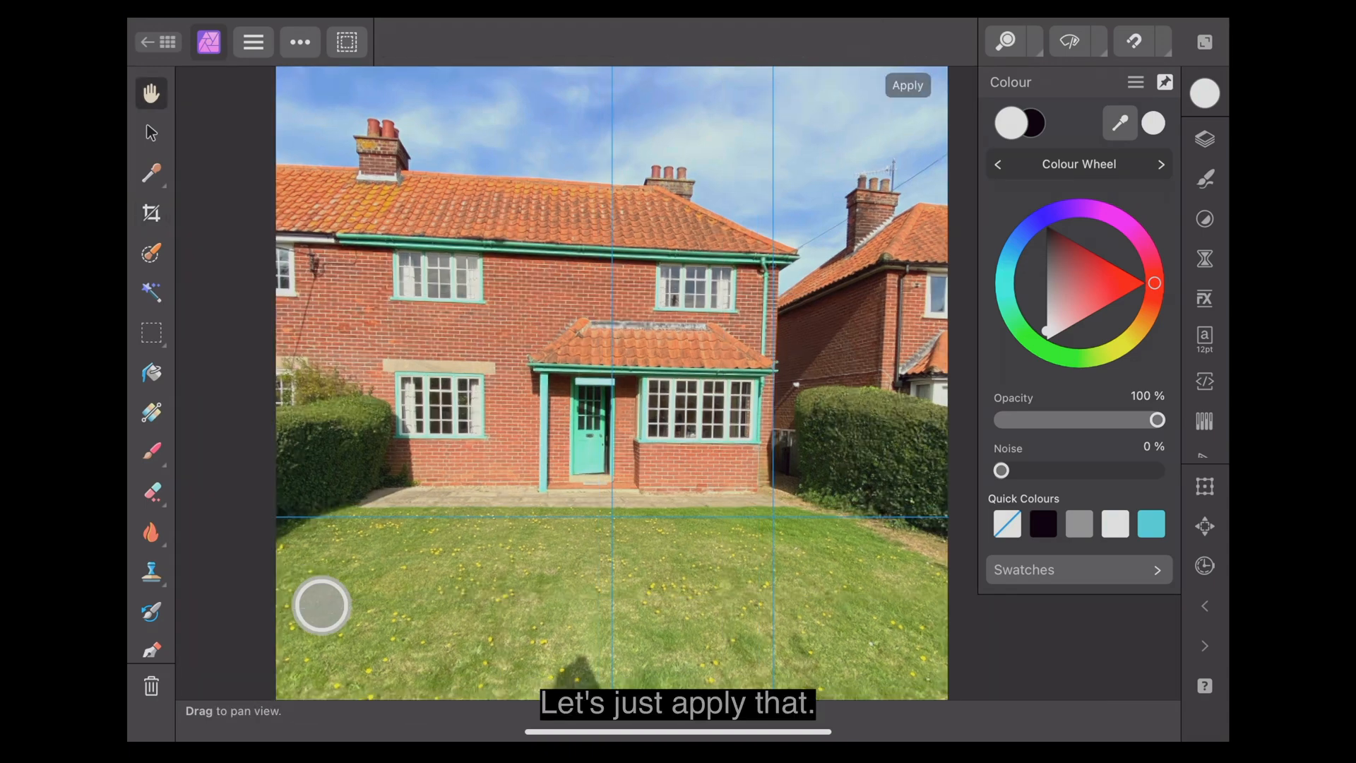
Confirm the straightening and align a vertical guide with the house's right wall
{"action": "left_click", "coordinate": [906, 85]}
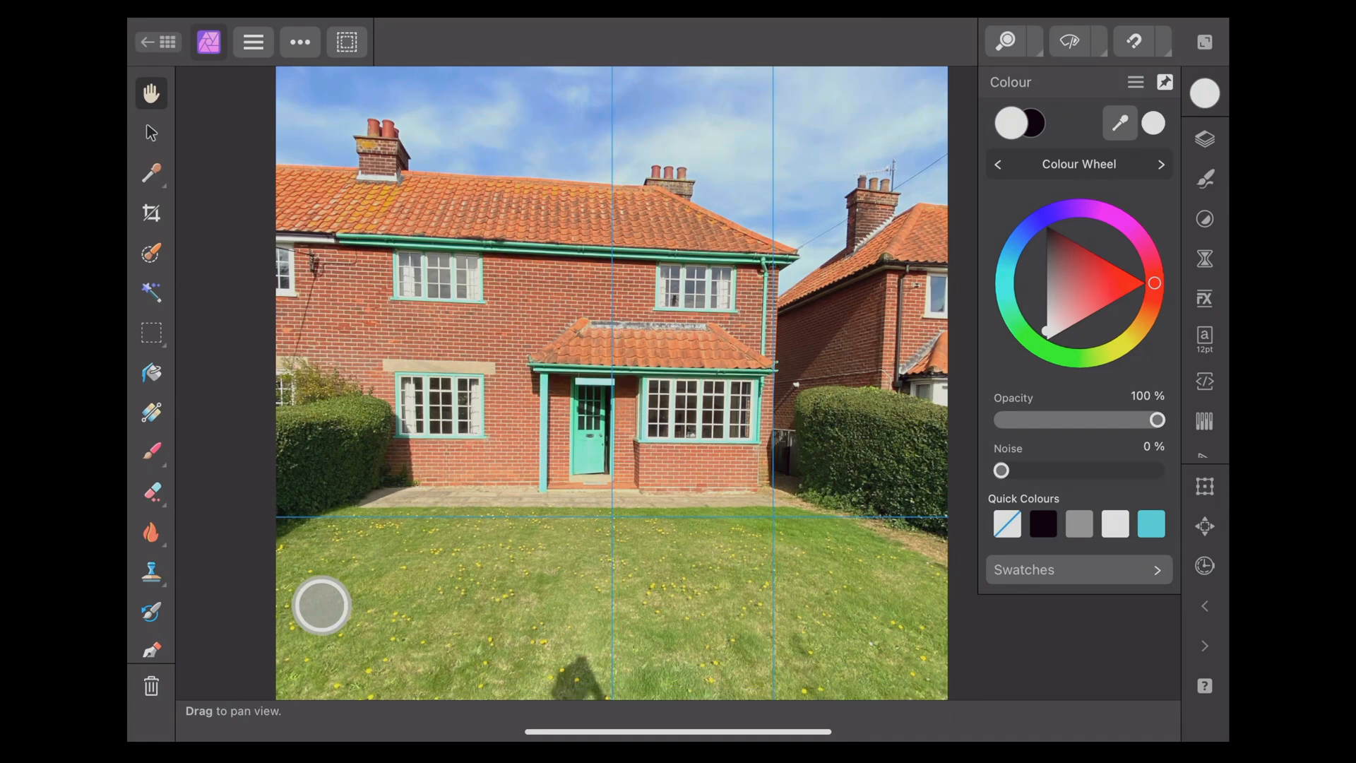
{"action": "left_click", "coordinate": [151, 132]}
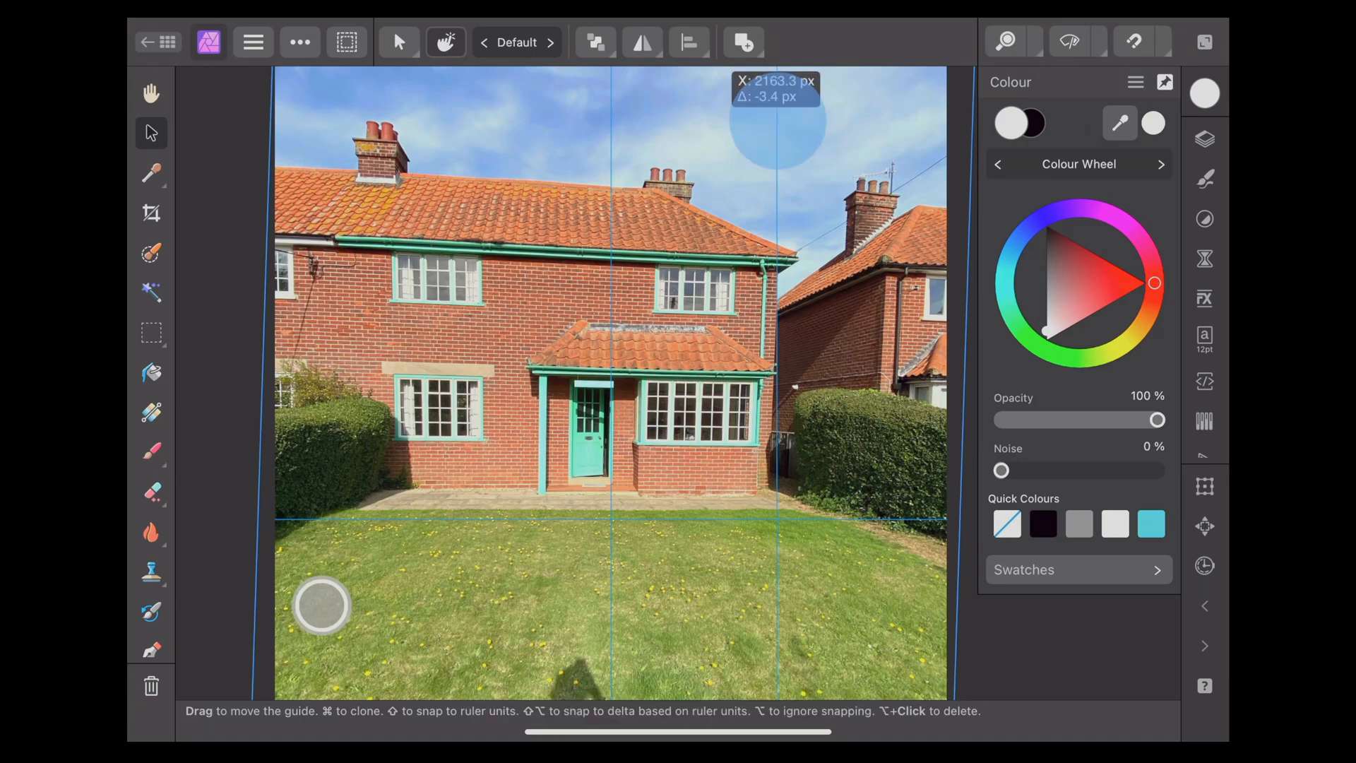
{"action": "left_click_drag", "start_coordinate": [778, 389], "coordinate": [765, 389]}
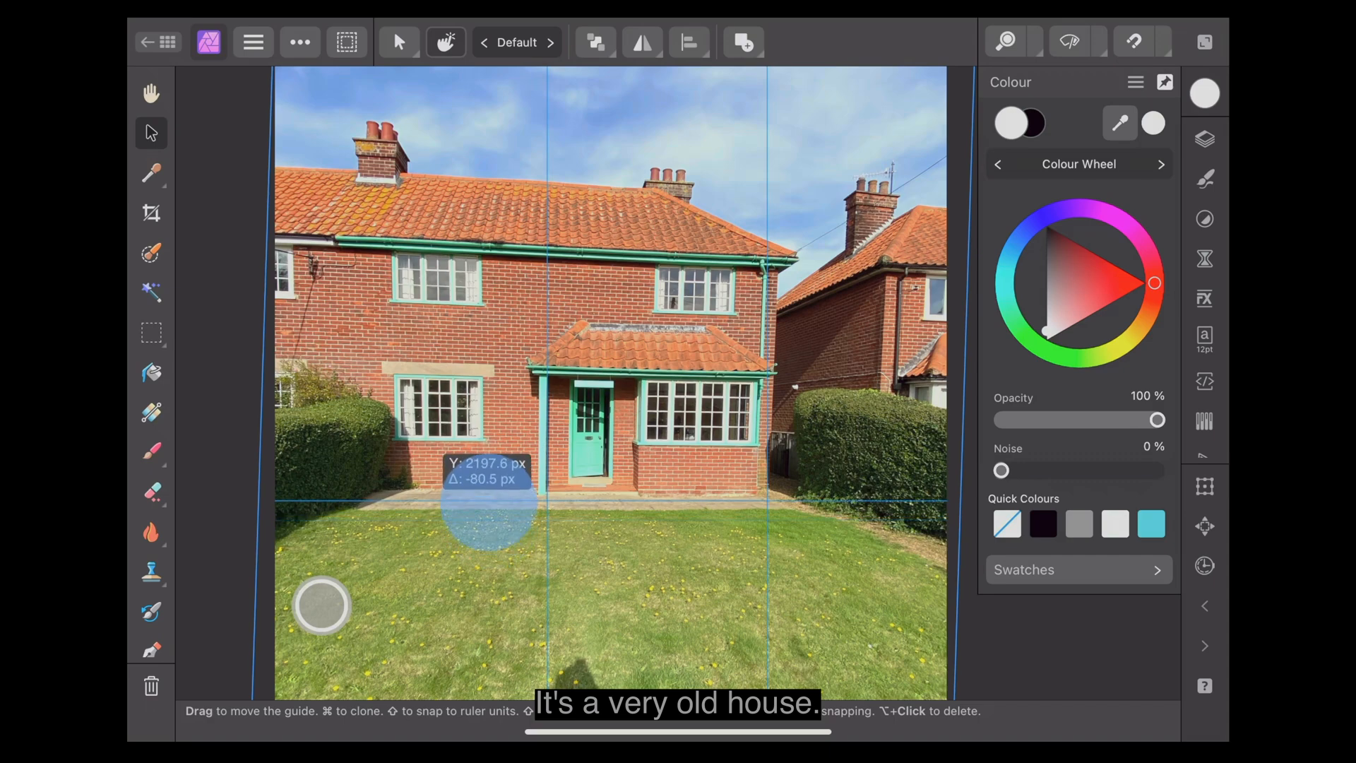
Raise the horizontal guide to the roof, then return to the documents screen
{"action": "left_click_drag", "start_coordinate": [488, 502], "coordinate": [489, 203]}
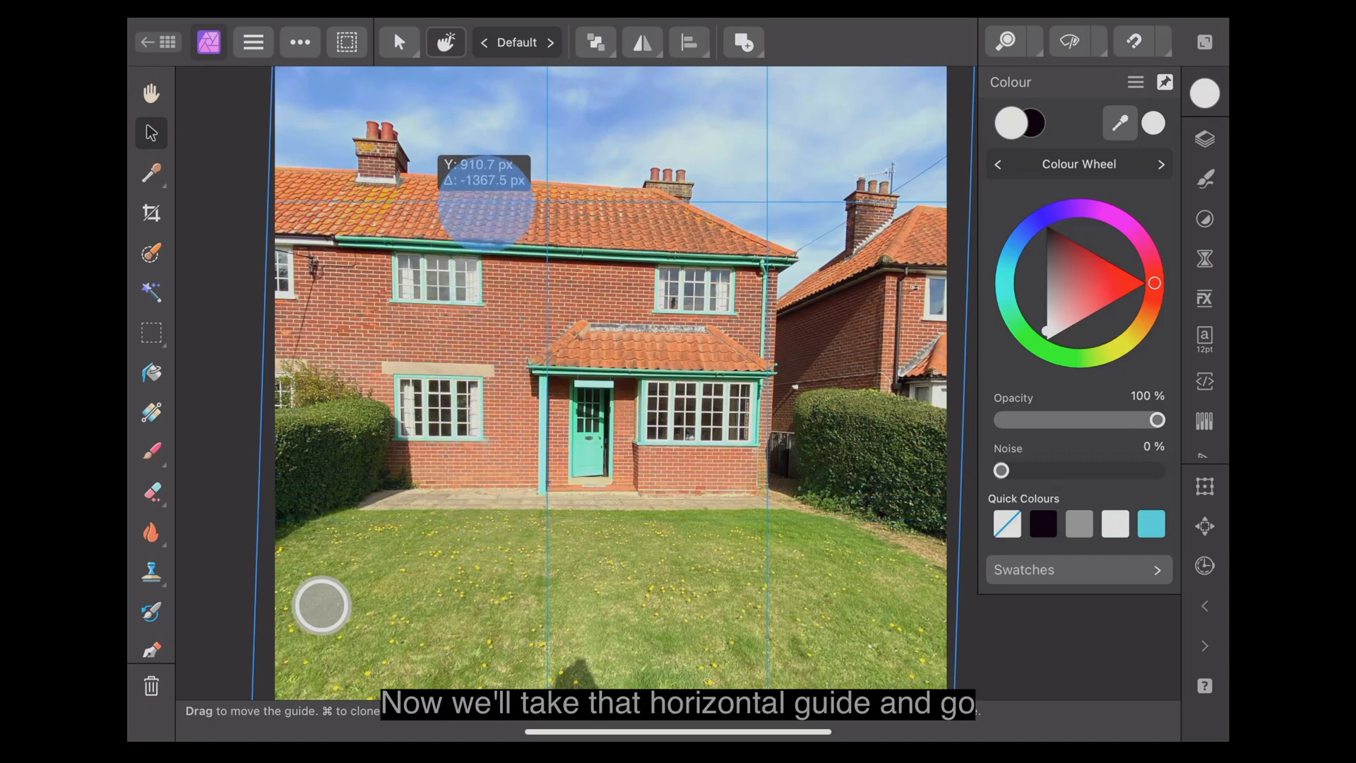
{"action": "left_click_drag", "start_coordinate": [484, 208], "coordinate": [739, 199]}
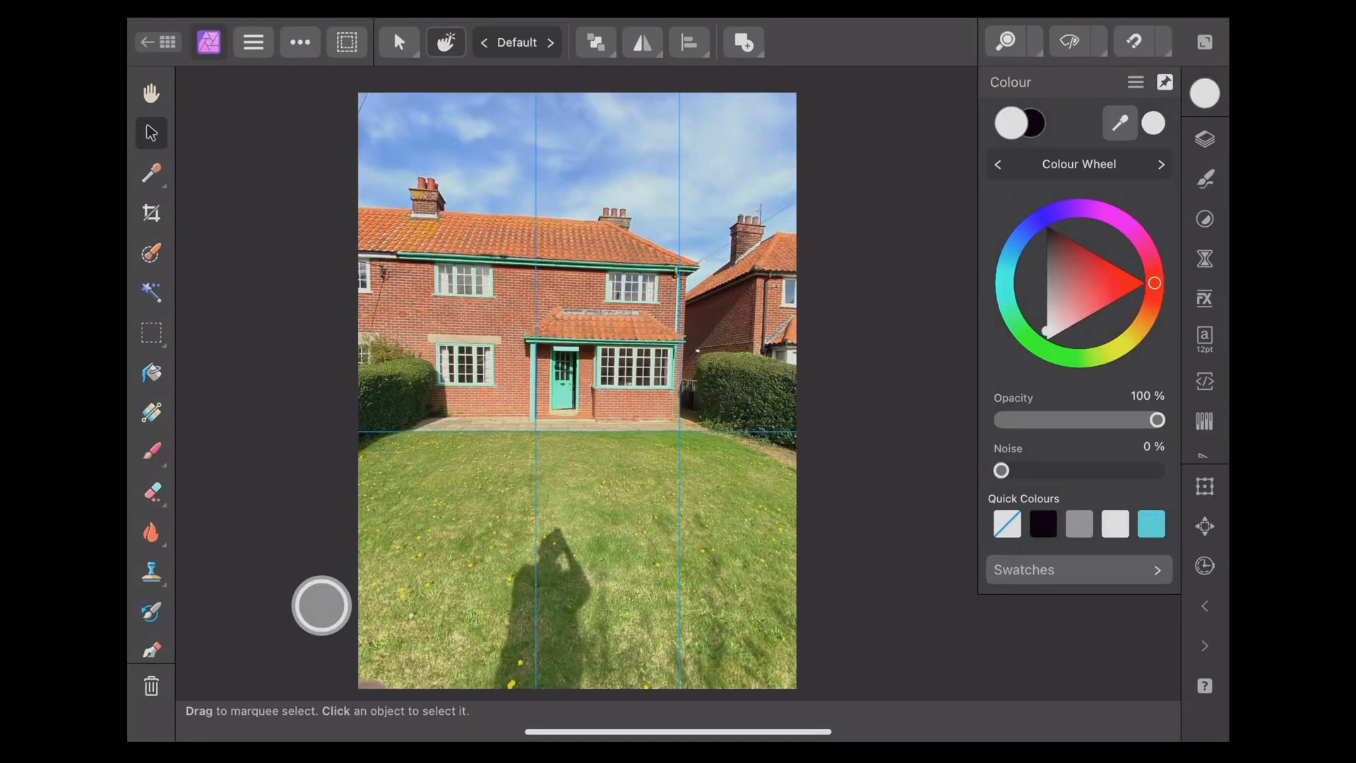
{"action": "left_click", "coordinate": [1203, 138]}
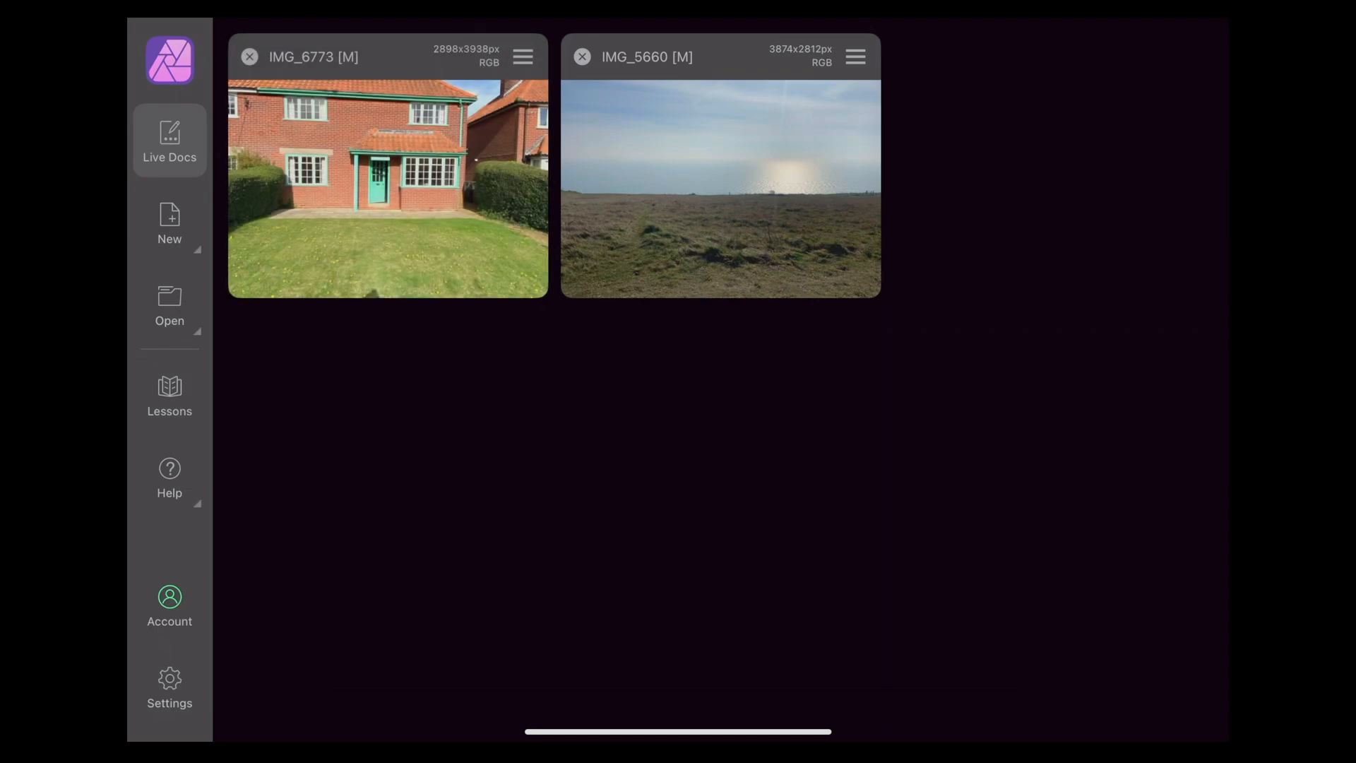
Create a new 4×6 inch document using the Photo 4R preset
{"action": "left_click", "coordinate": [169, 220]}
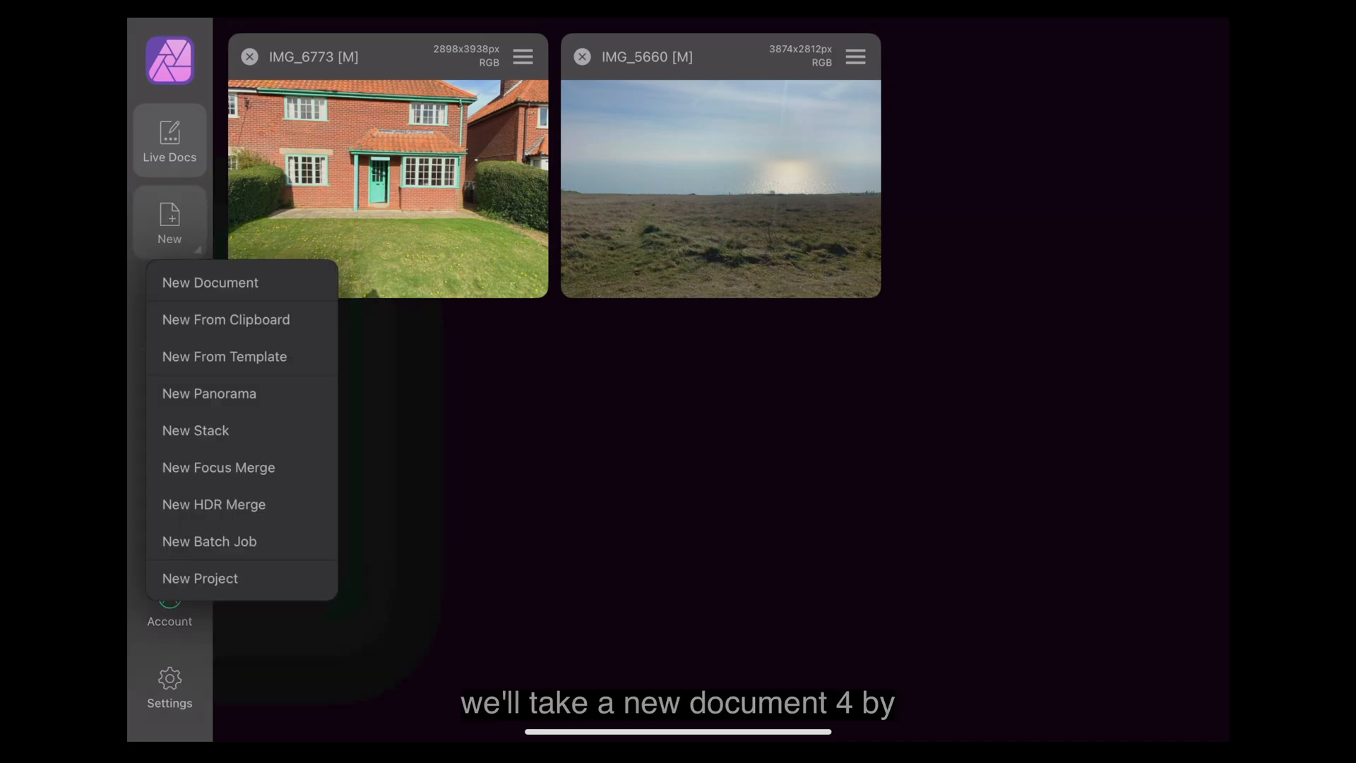
{"action": "left_click", "coordinate": [210, 281]}
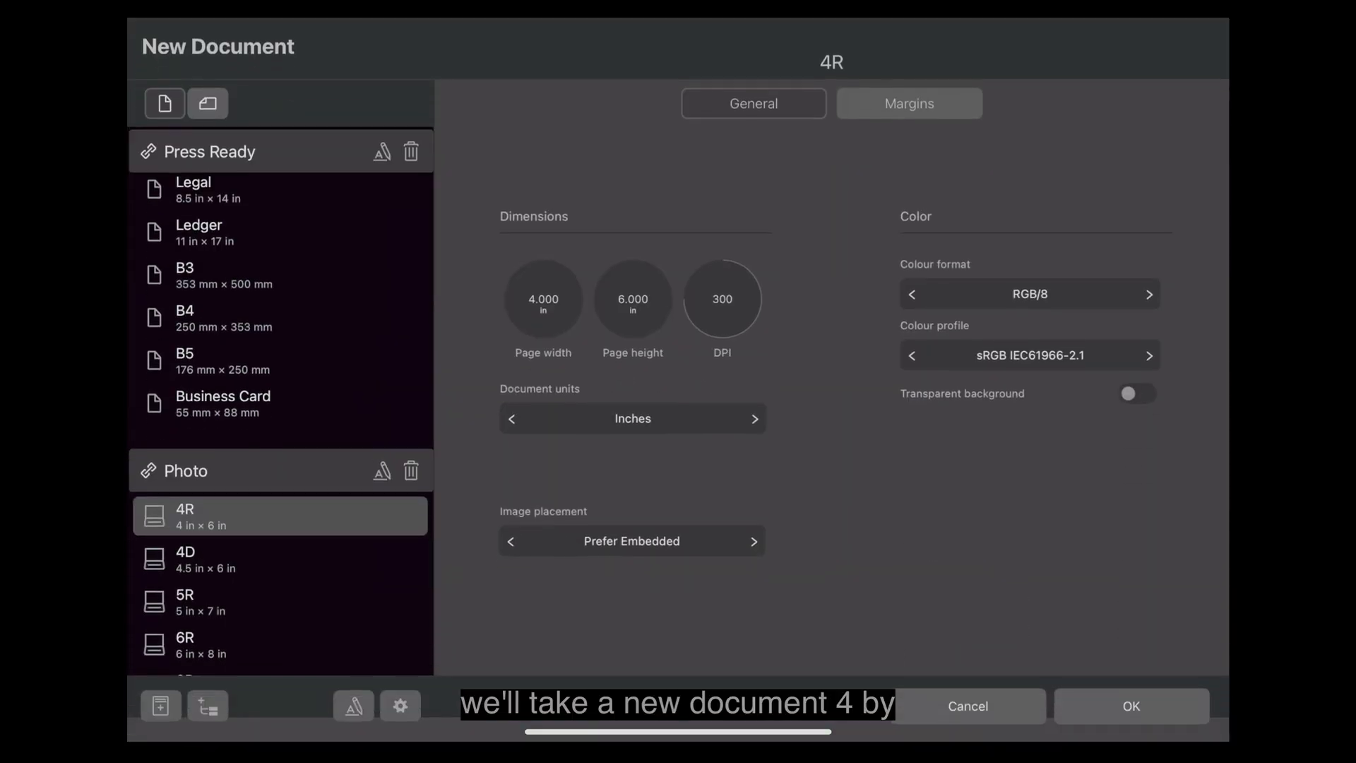
{"action": "left_click", "coordinate": [1130, 705]}
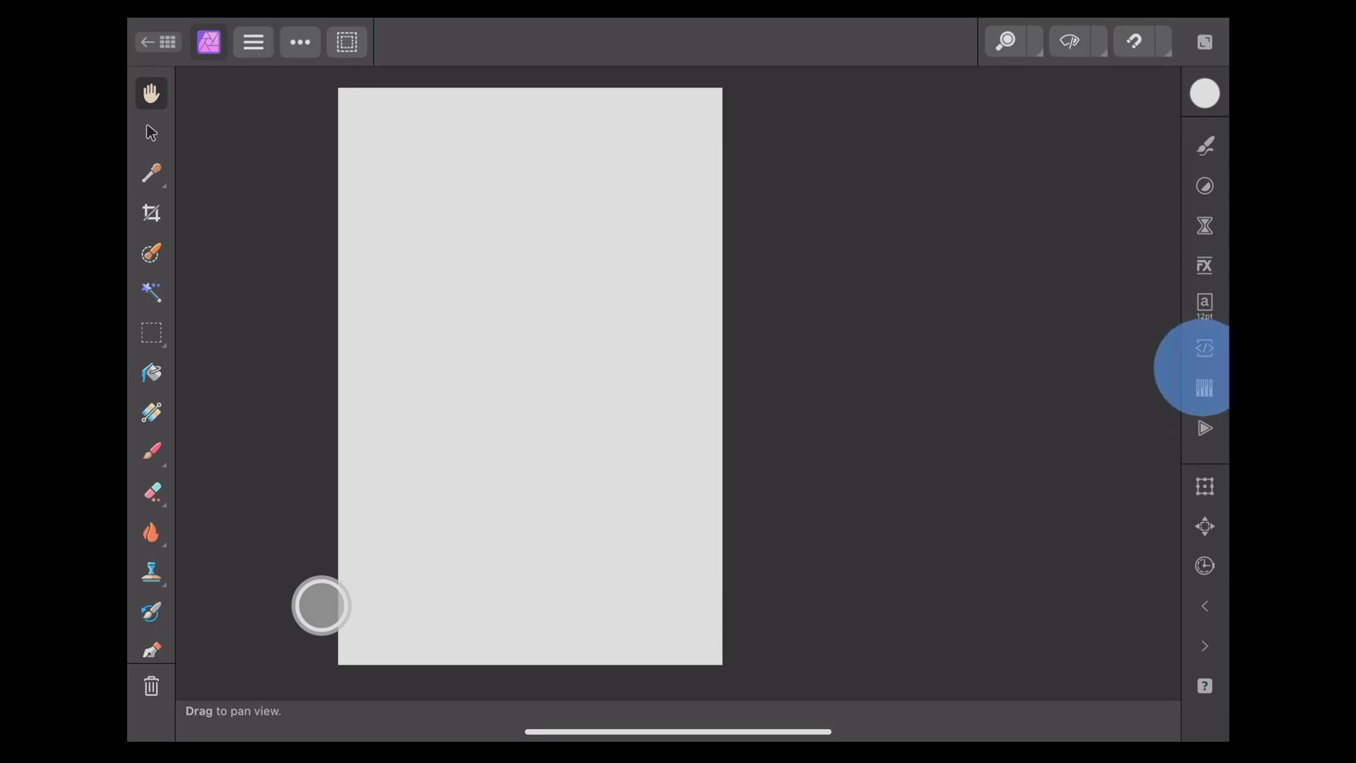
Place a Pixabay Eiffel Tower stock photo from the Stock studio and show the Layers panel
{"action": "left_click", "coordinate": [1203, 399]}
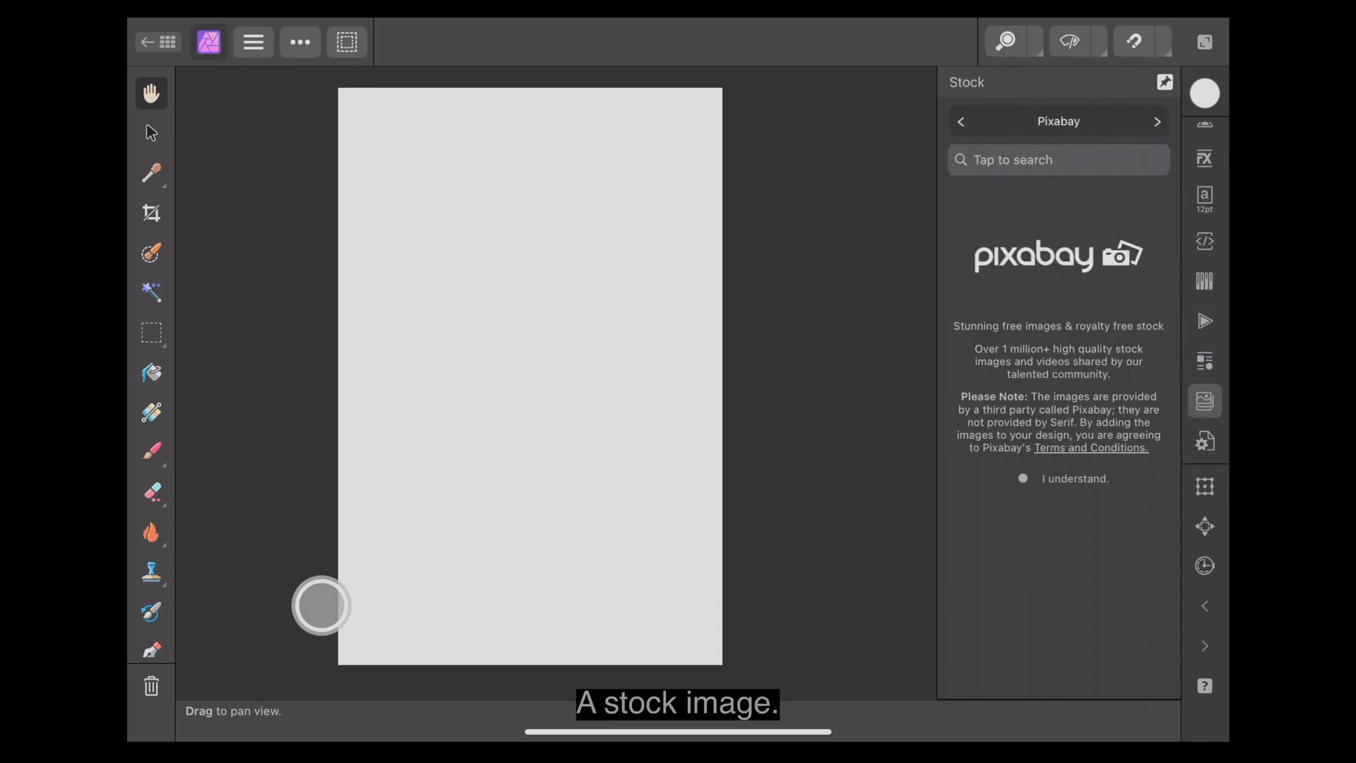
{"action": "left_click", "coordinate": [1057, 159]}
{"action": "type", "text": "eifel tow"}
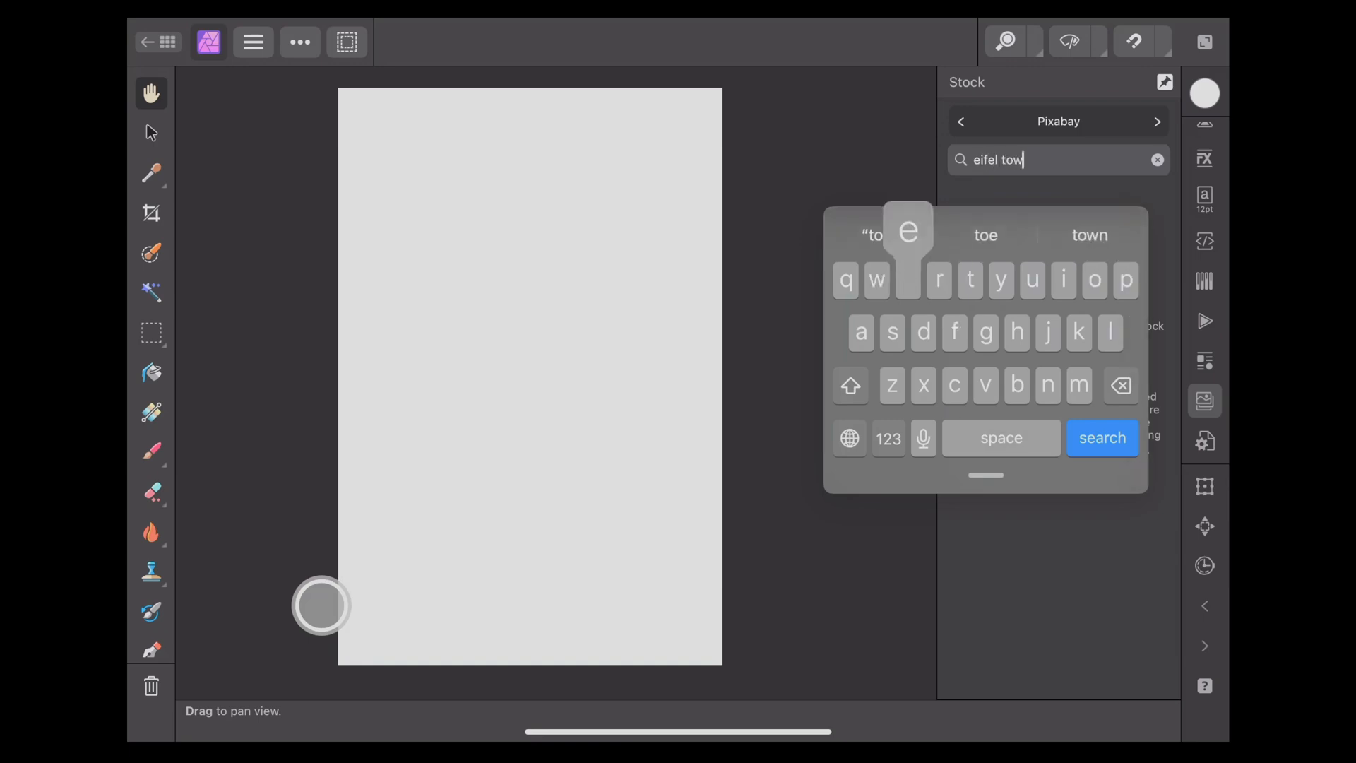
{"action": "left_click", "coordinate": [1102, 438]}
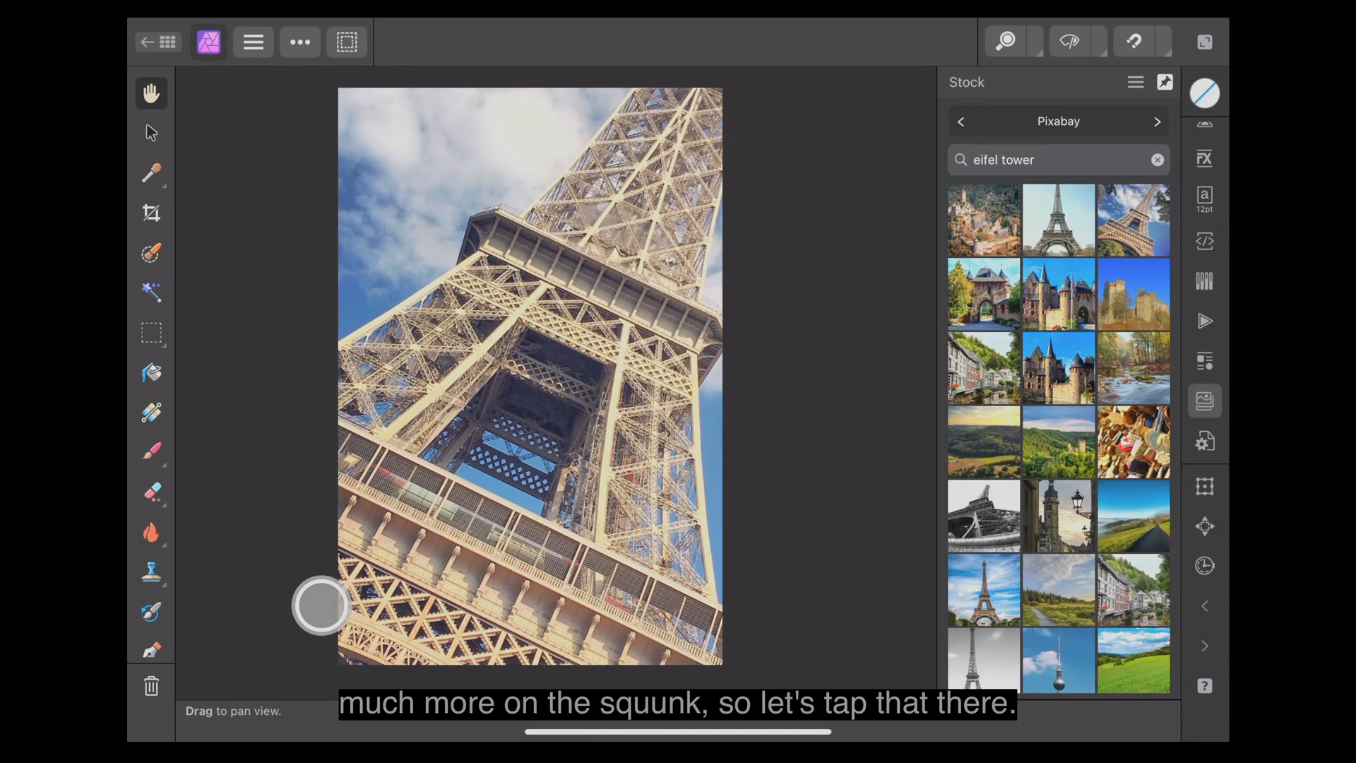
{"action": "left_click", "coordinate": [1203, 400]}
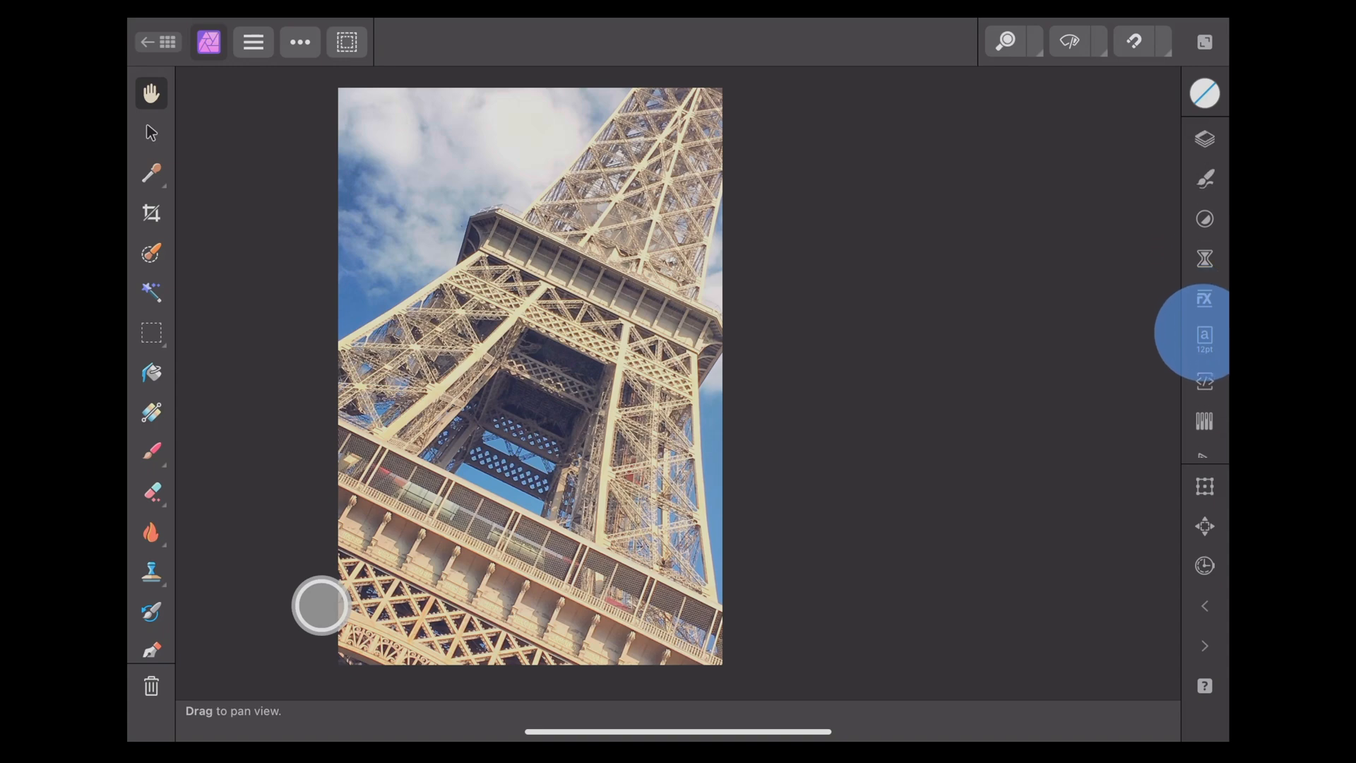
{"action": "left_click", "coordinate": [1202, 138]}
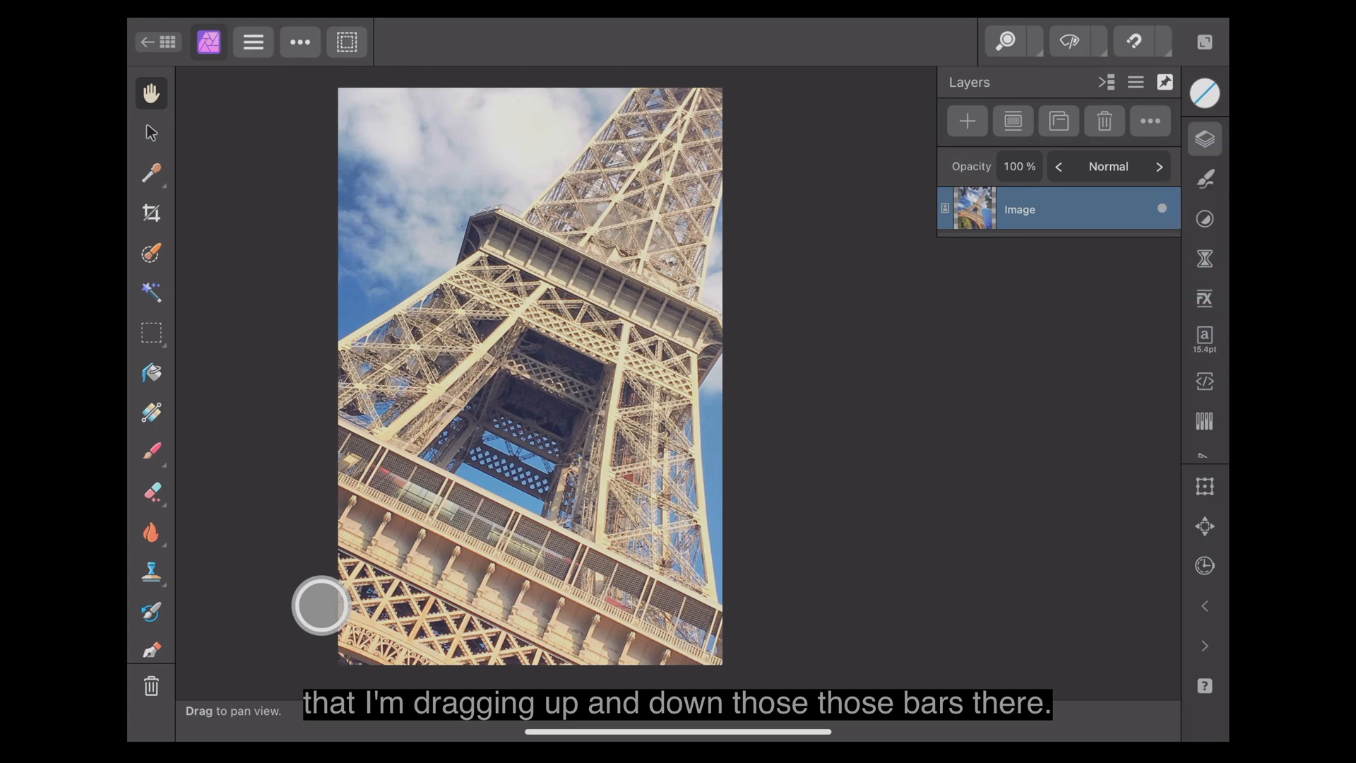
Scale the Eiffel Tower photo proportionally to about 5.1 × 6.4 in so it covers the page
{"action": "left_click", "coordinate": [1203, 486]}
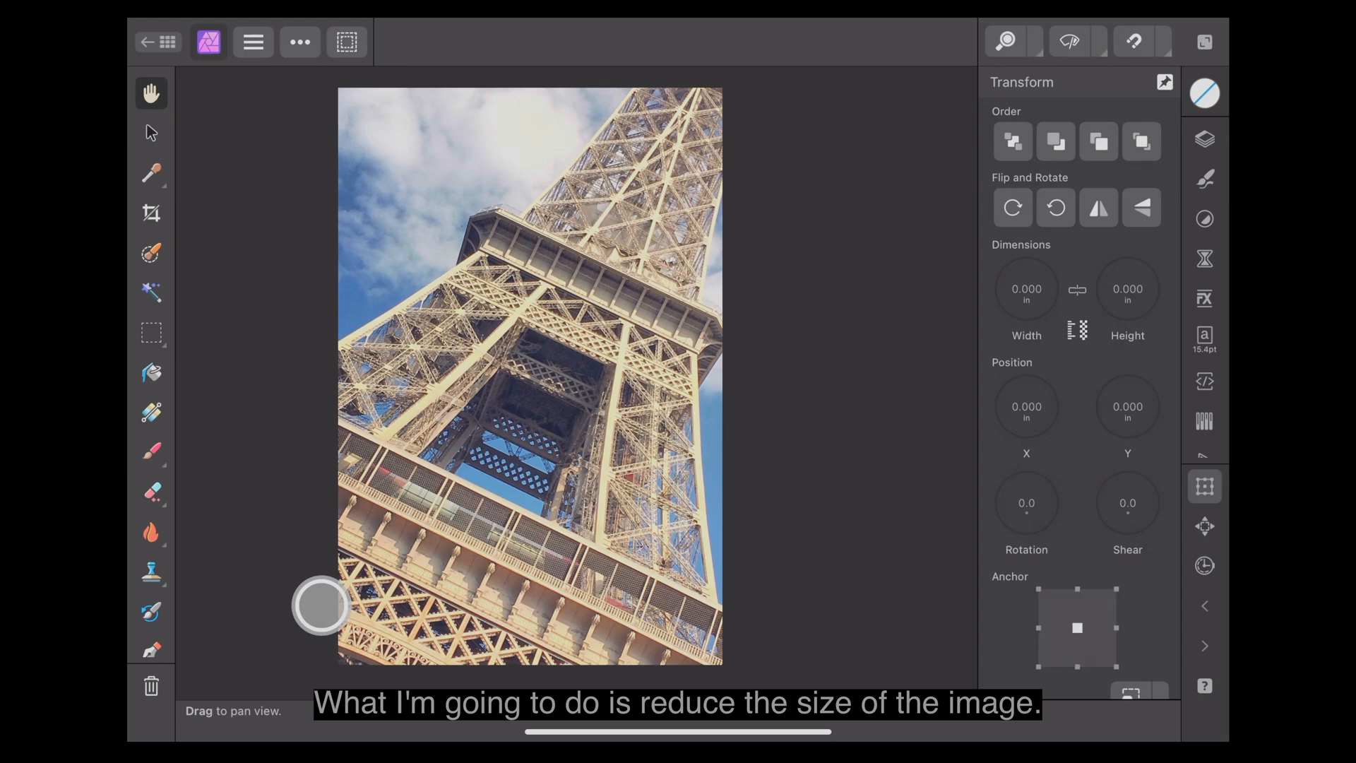
{"action": "left_click", "coordinate": [151, 132]}
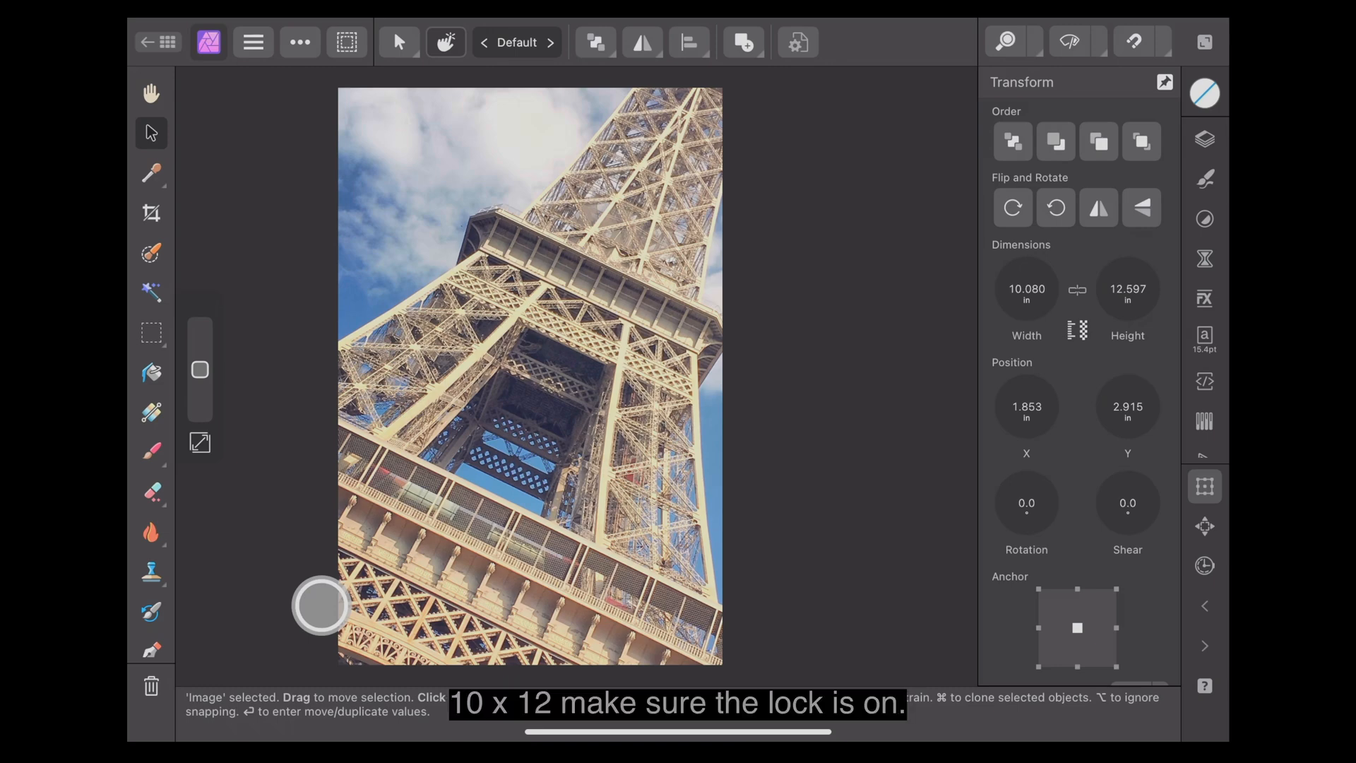
{"action": "left_click", "coordinate": [1026, 288]}
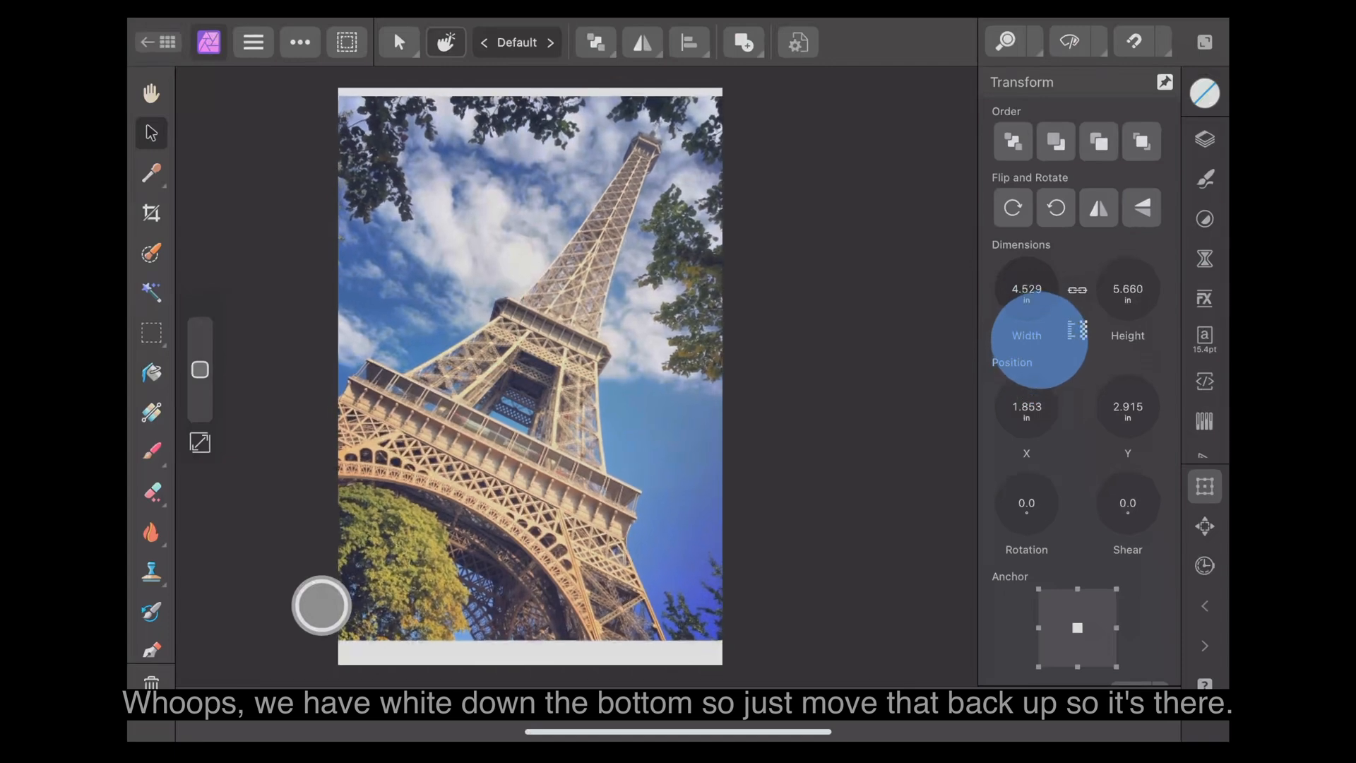
{"action": "left_click_drag", "start_coordinate": [1037, 337], "coordinate": [1026, 289]}
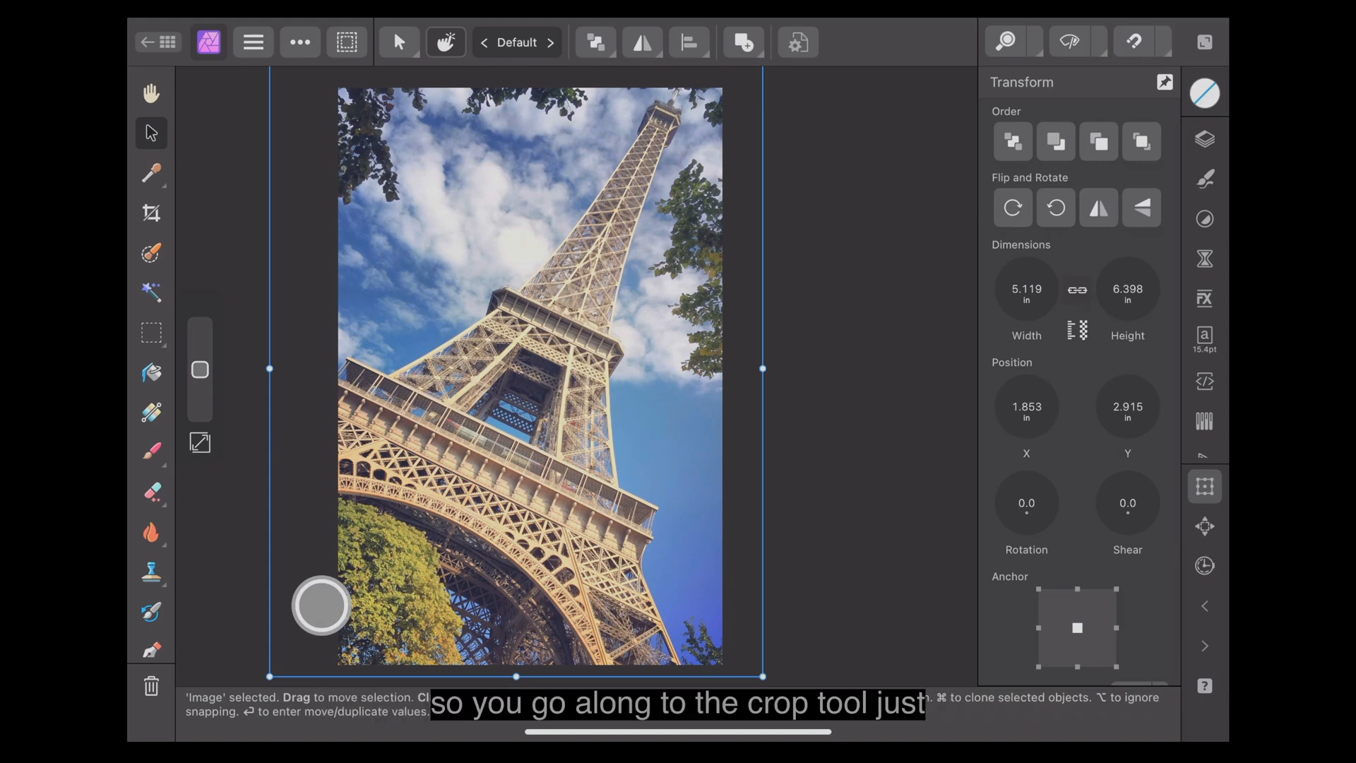
{"action": "left_click", "coordinate": [151, 213]}
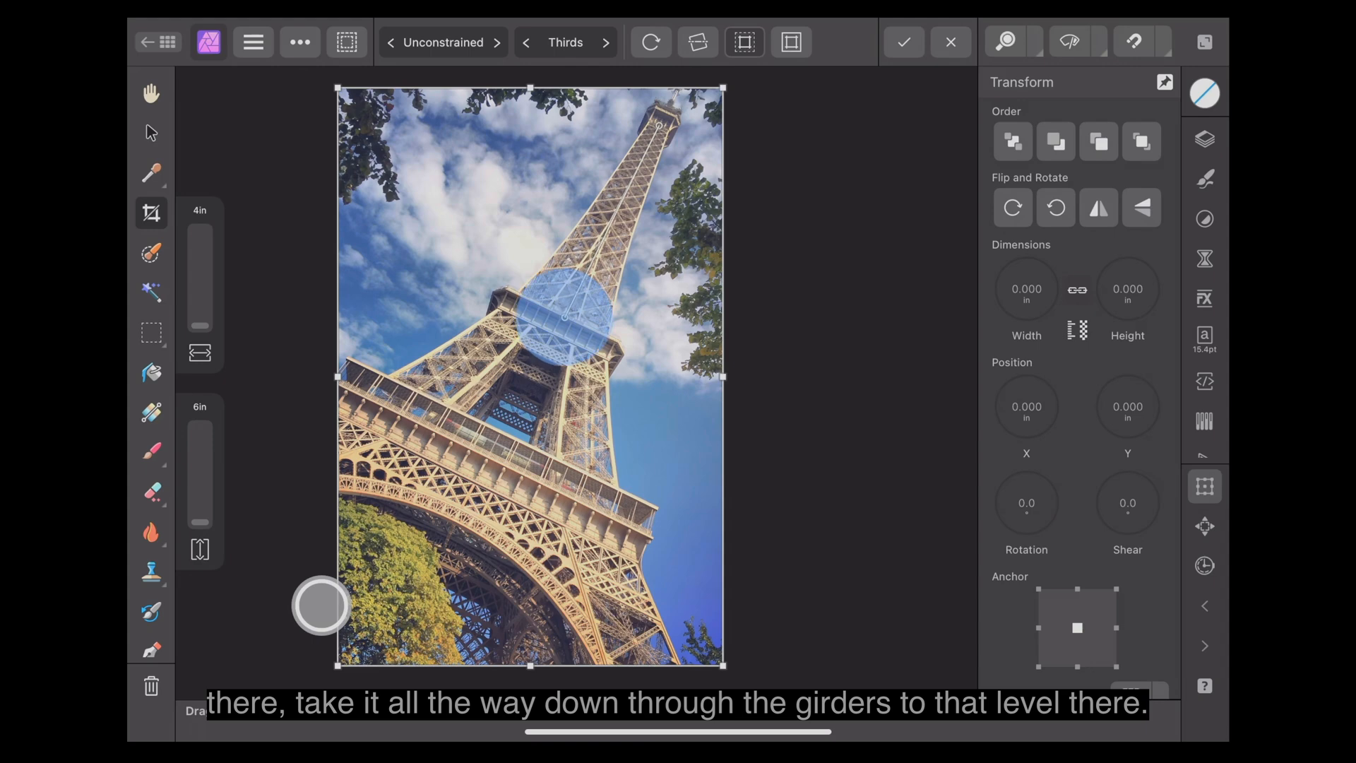
Straighten the tower upright along its girders and commit a narrow portrait crop
{"action": "left_click_drag", "start_coordinate": [562, 311], "coordinate": [519, 441]}
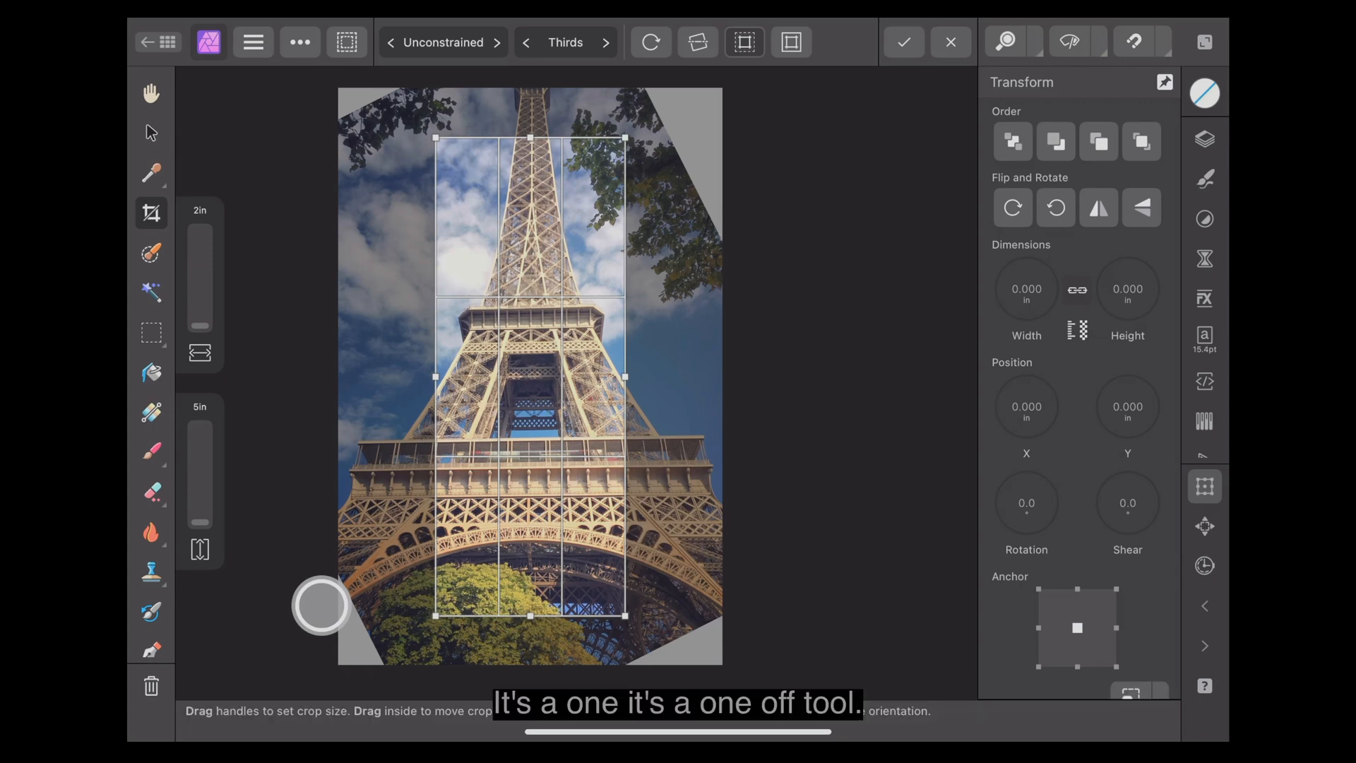
{"action": "left_click", "coordinate": [902, 42]}
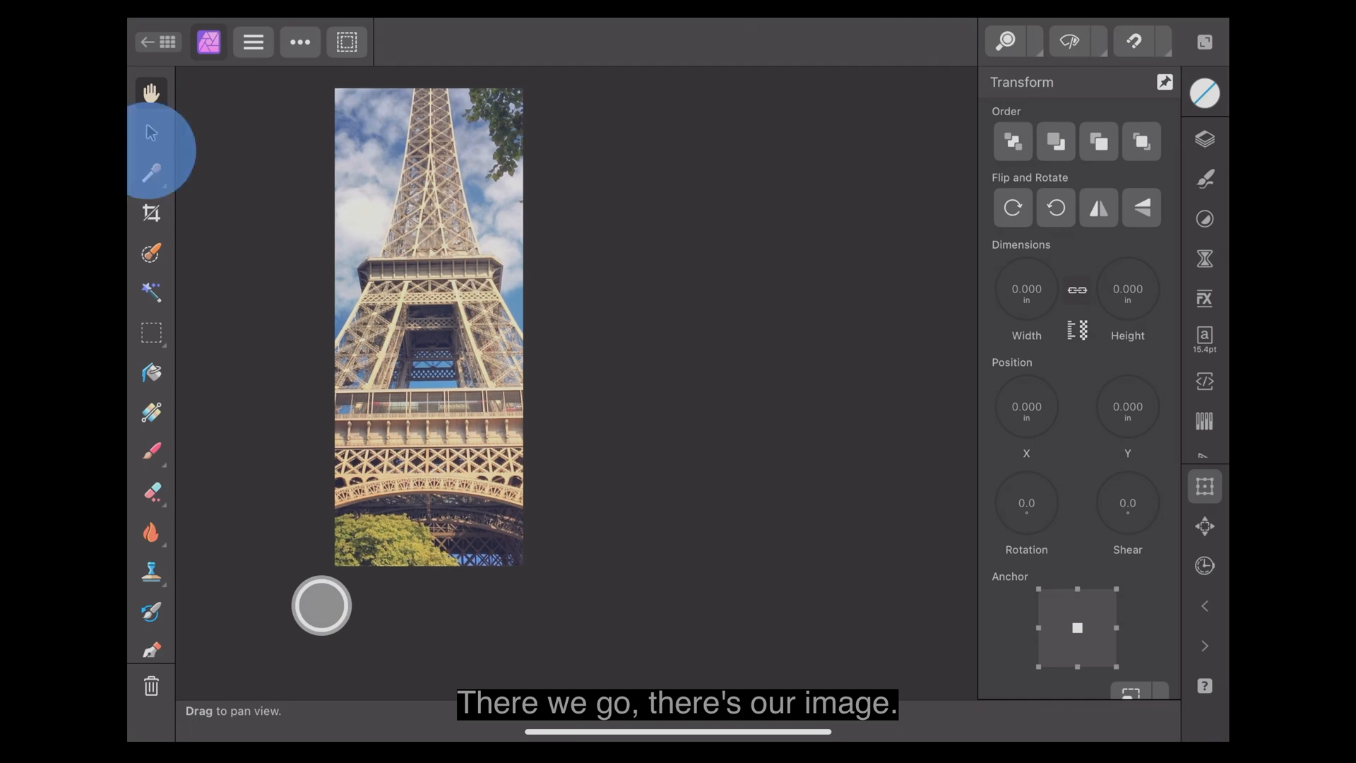
Move and resize the tower photo to fill the cropped page, then return to the documents overview
{"action": "left_click", "coordinate": [151, 132]}
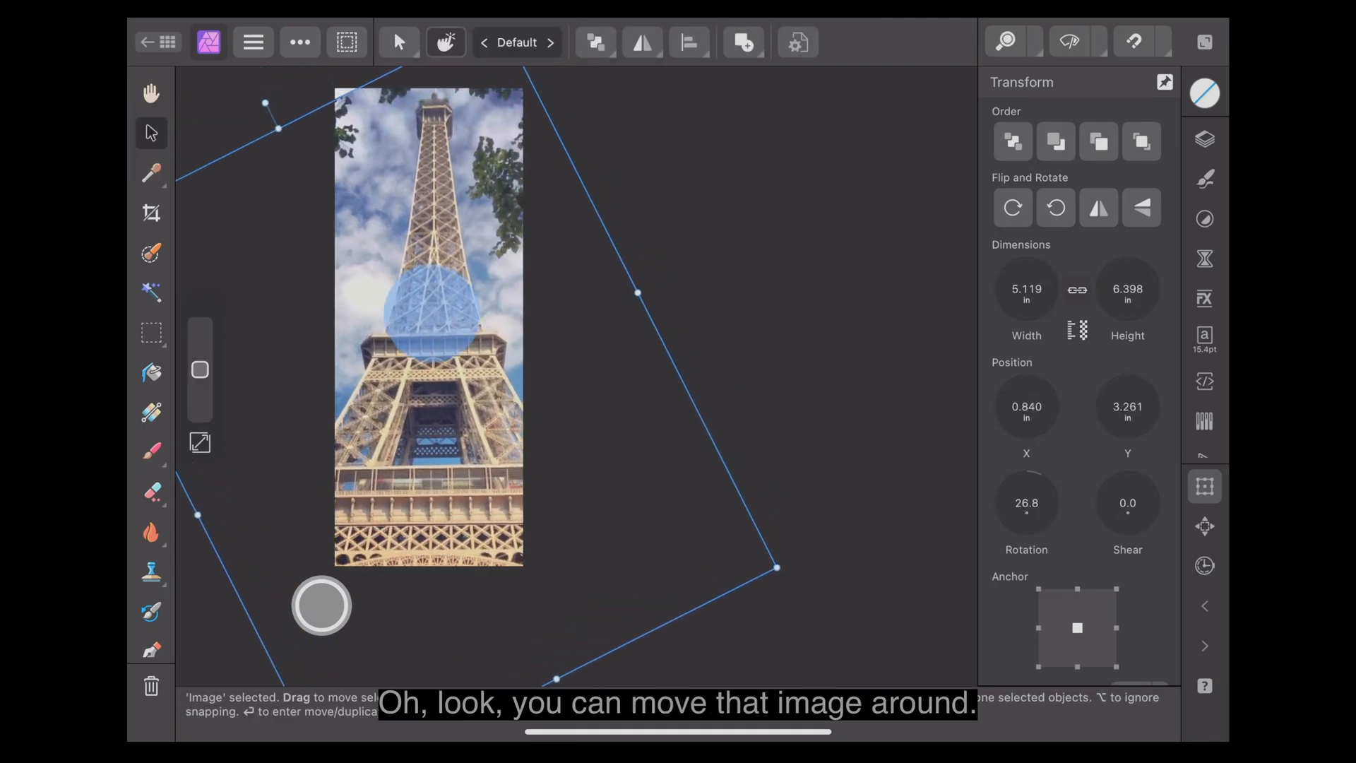
{"action": "left_click_drag", "start_coordinate": [428, 337], "coordinate": [420, 324]}
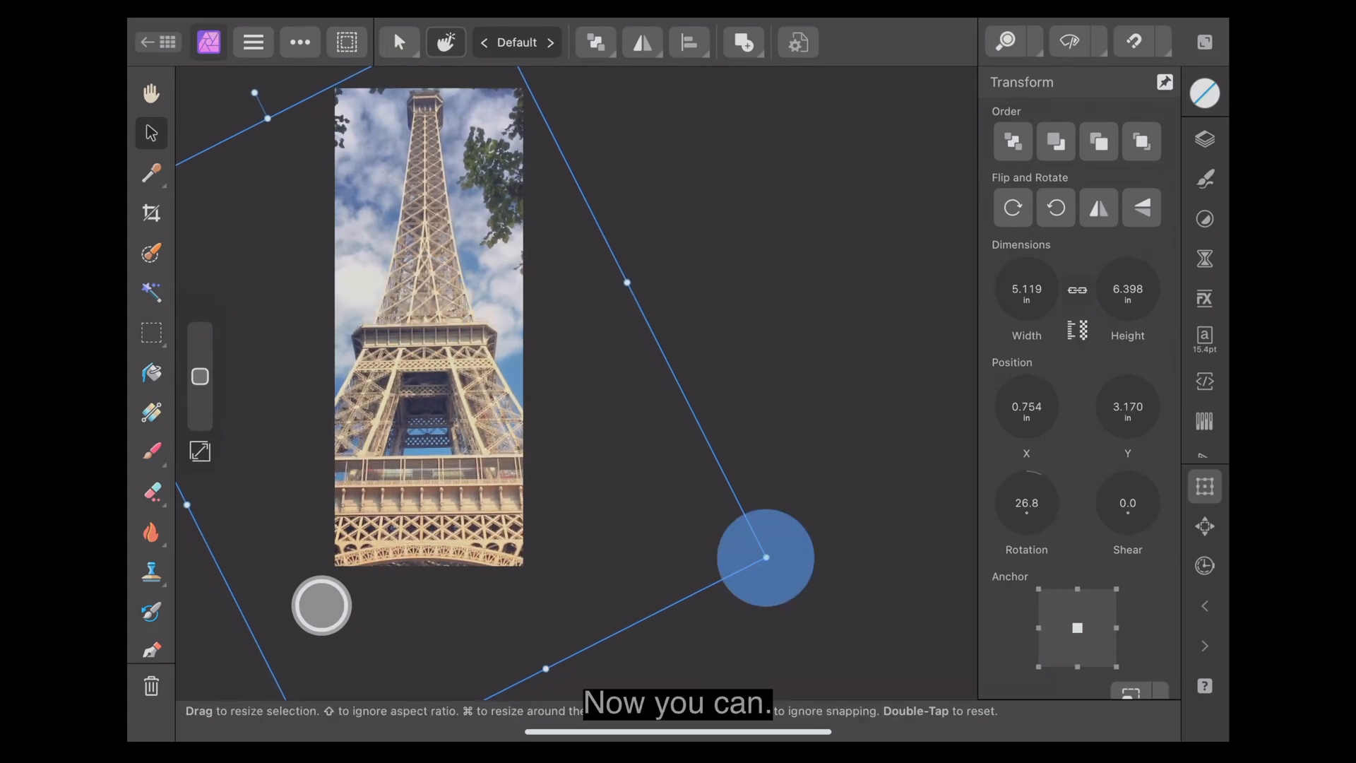
{"action": "left_click_drag", "start_coordinate": [765, 558], "coordinate": [629, 494]}
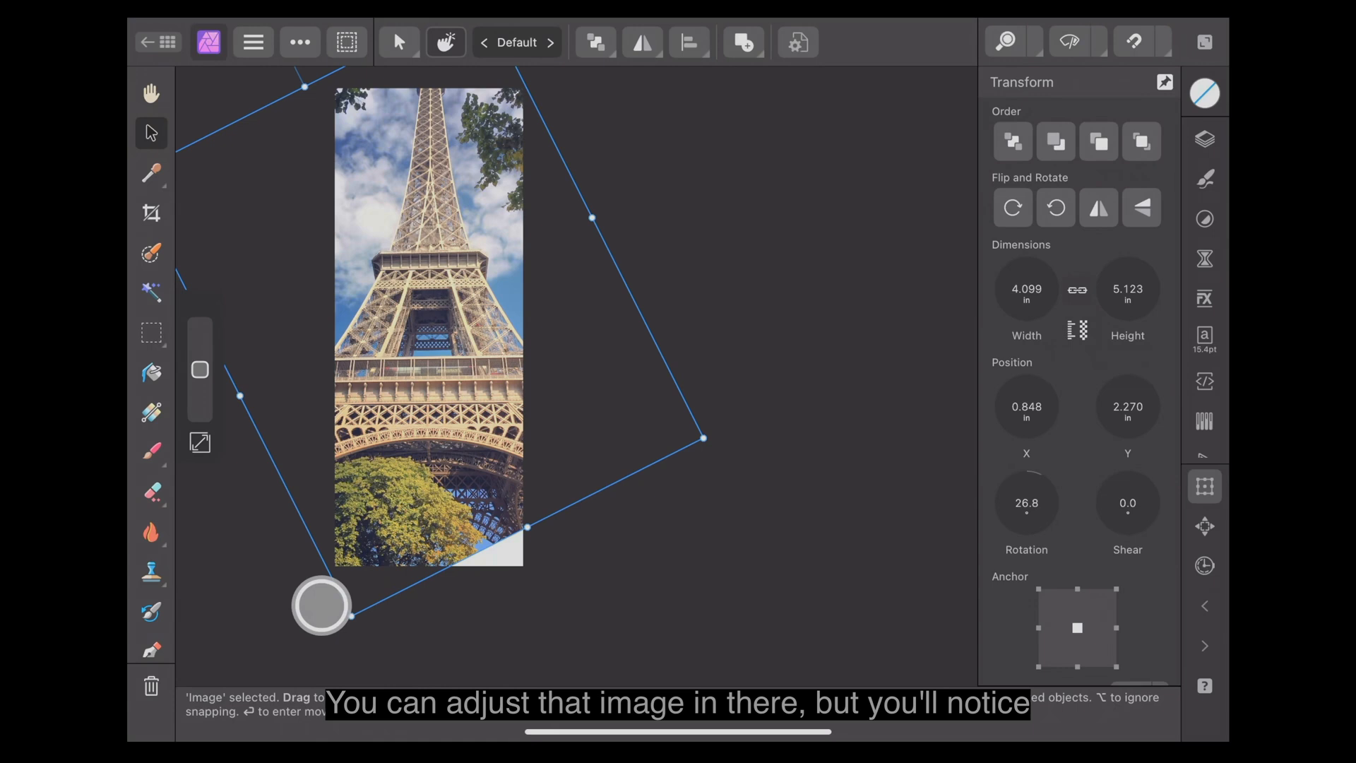
{"action": "left_click_drag", "start_coordinate": [704, 438], "coordinate": [746, 456]}
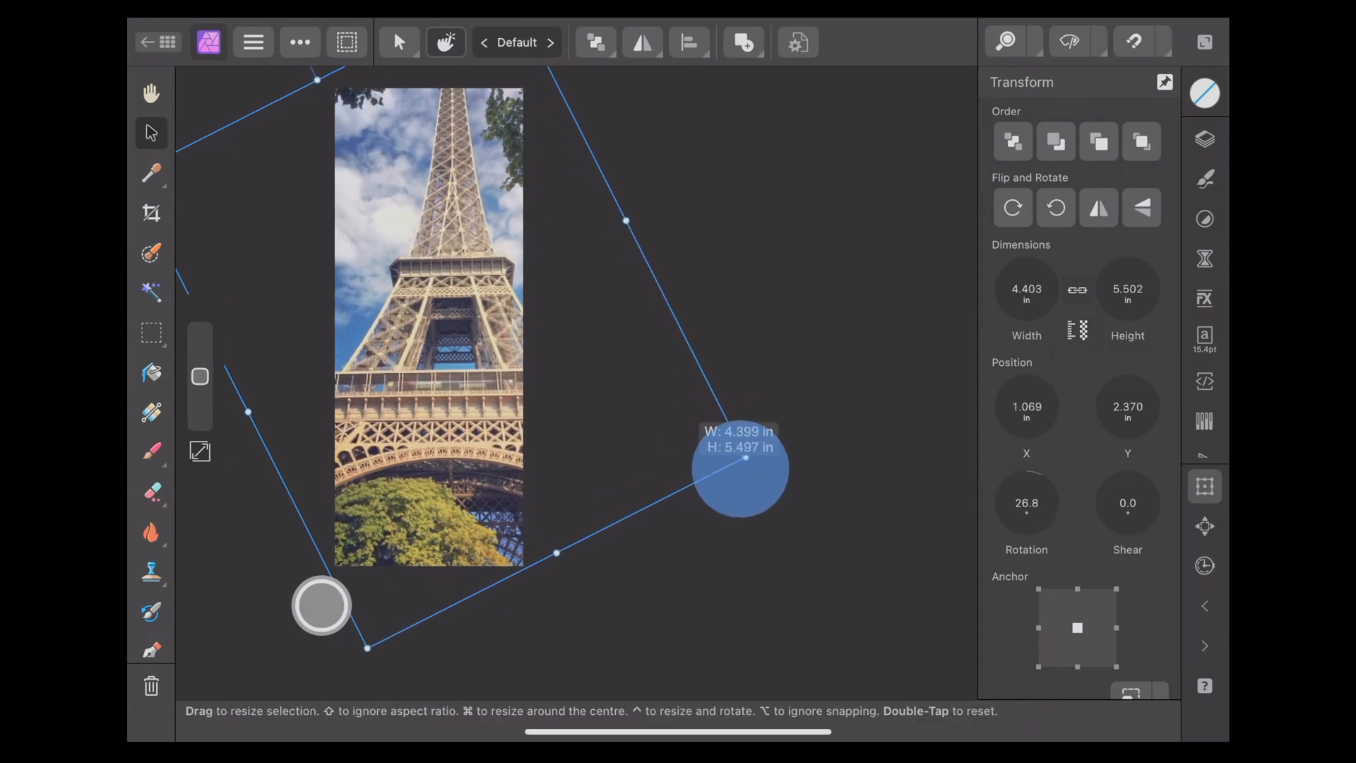
{"action": "left_click_drag", "start_coordinate": [739, 467], "coordinate": [588, 385]}
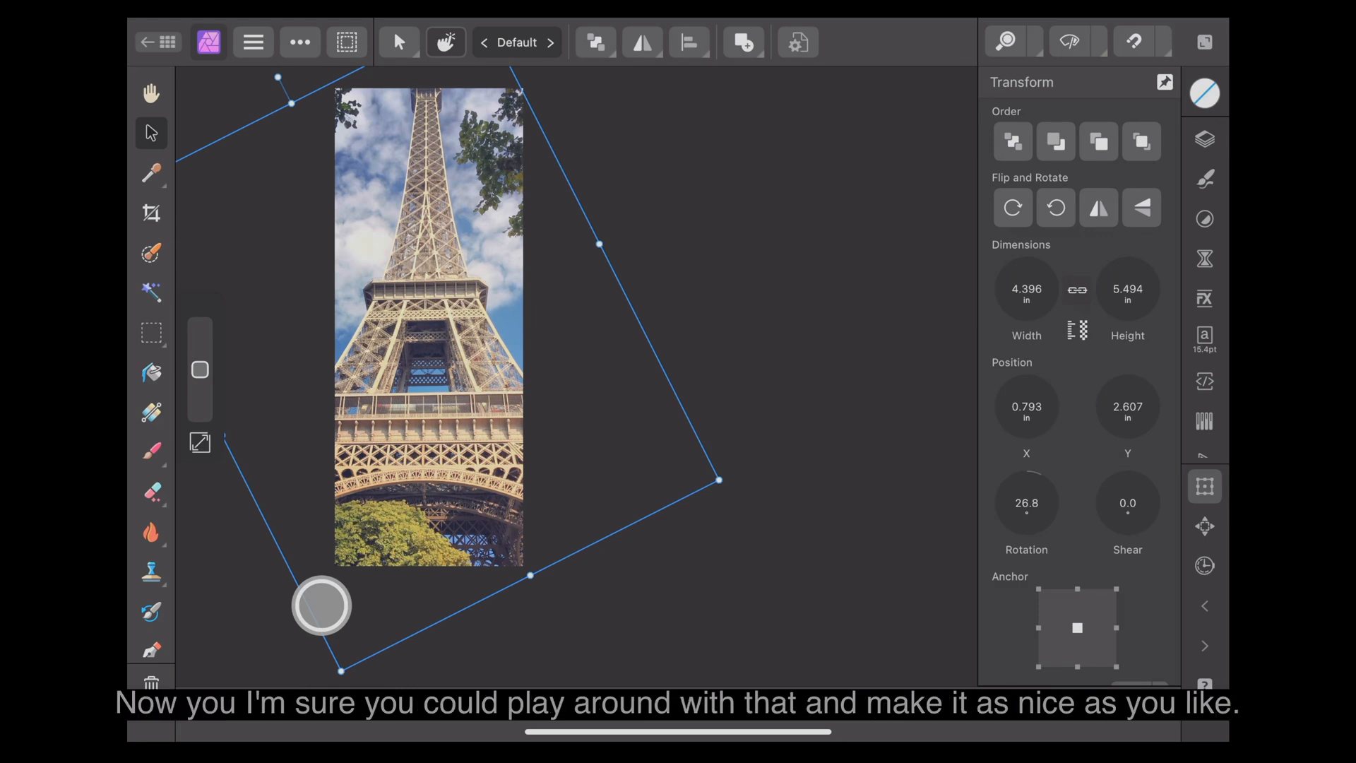
{"action": "left_click", "coordinate": [169, 41]}
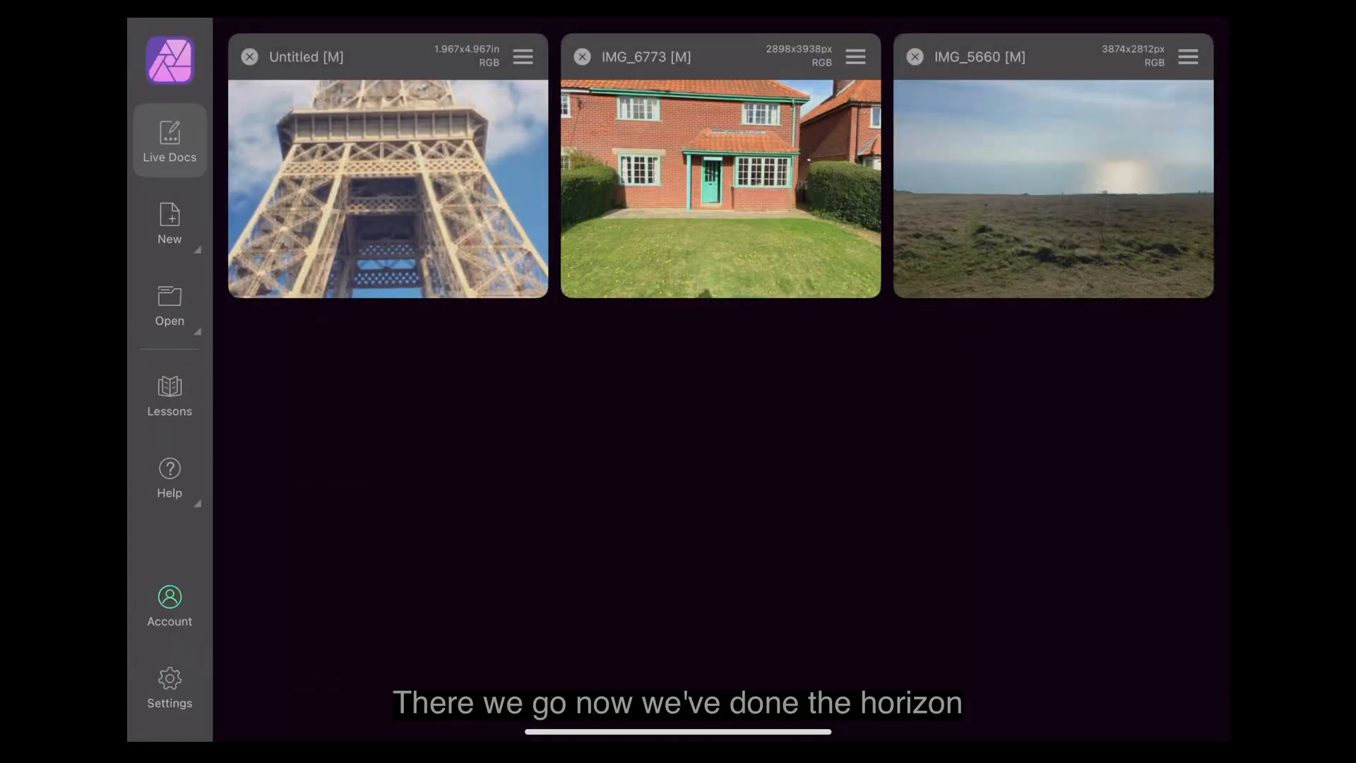